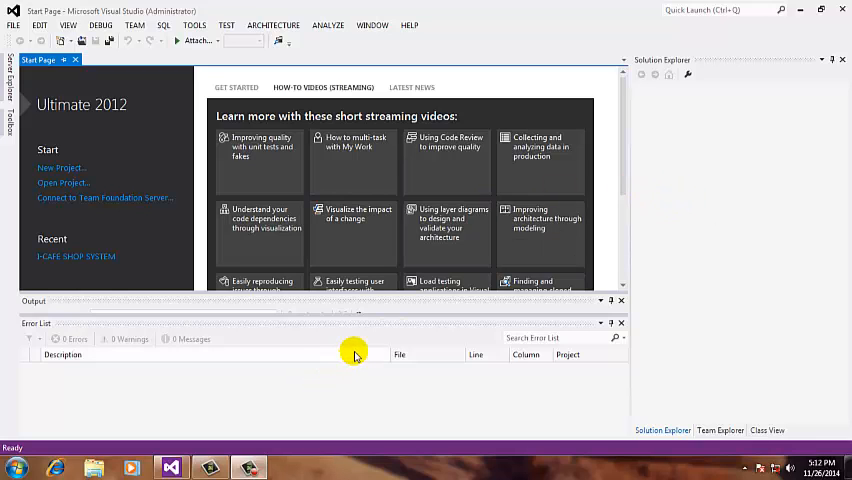
pyautogui.moveTo(664, 238)
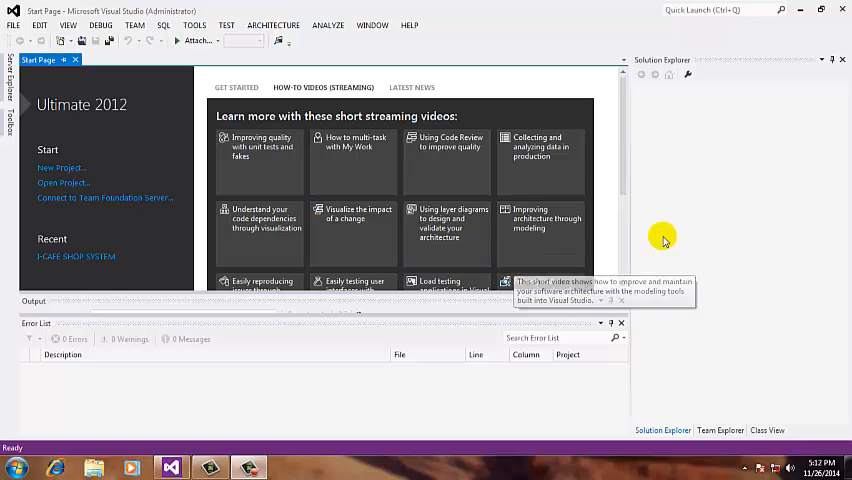
pyautogui.moveTo(720, 232)
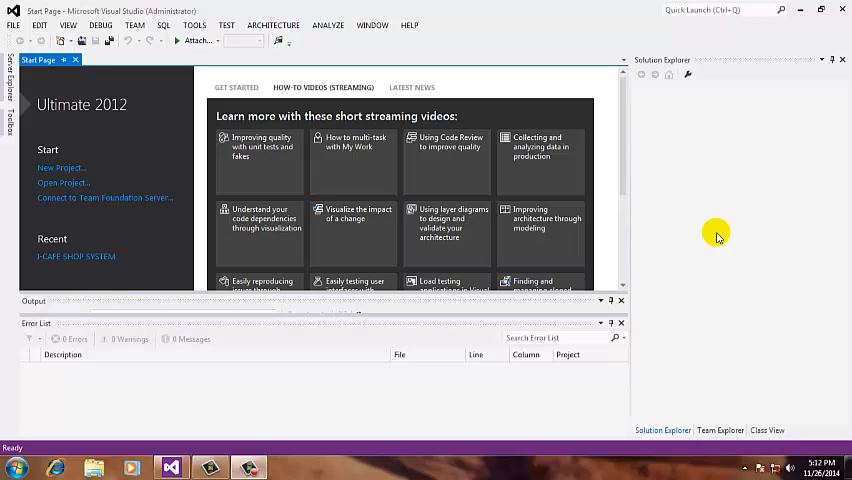
pyautogui.moveTo(732, 230)
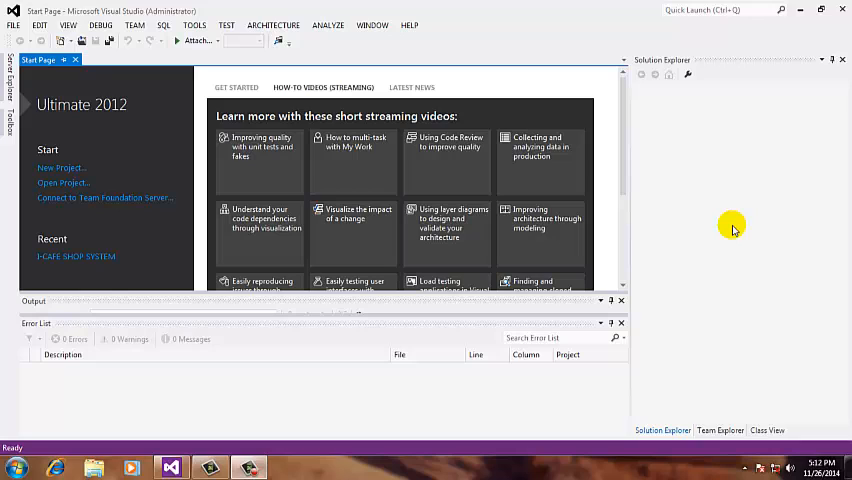
pyautogui.moveTo(728, 218)
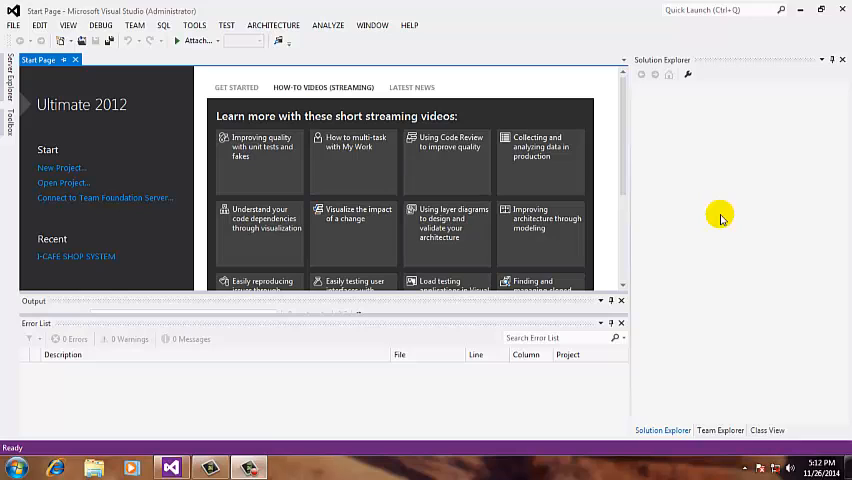
pyautogui.moveTo(770, 222)
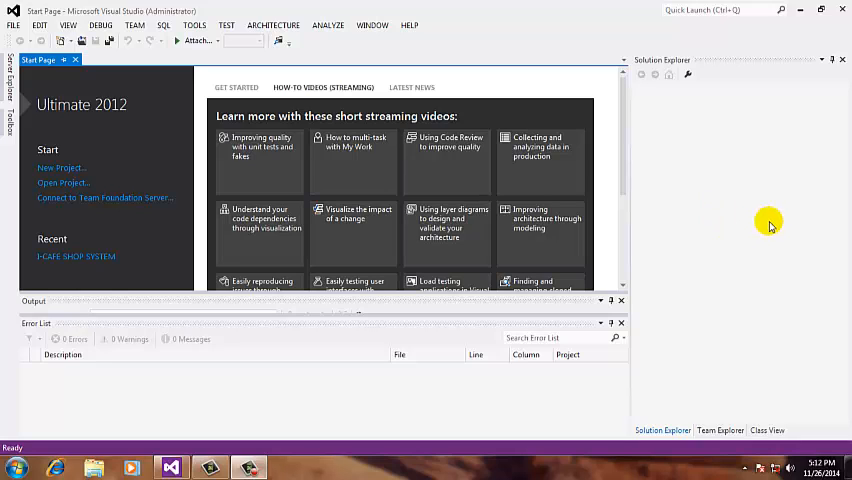
# Step: Start a new project and create an adodbdemo folder on the Desktop as its location
pyautogui.click(62, 168)
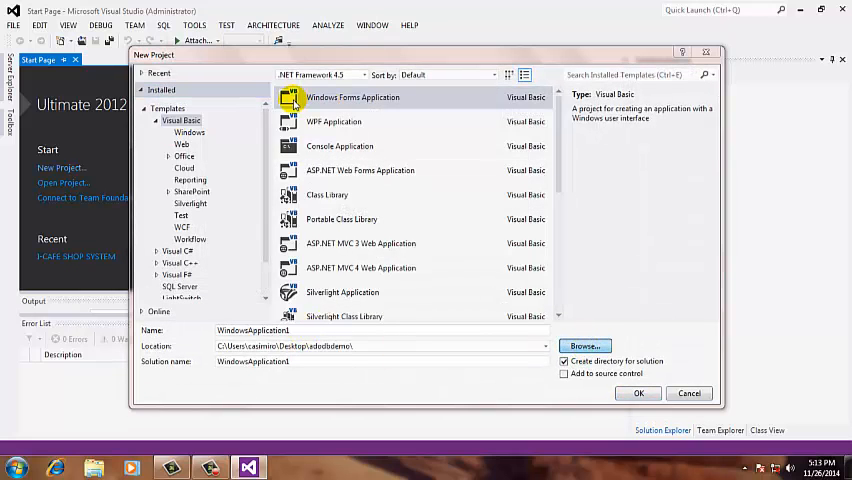
pyautogui.click(584, 344)
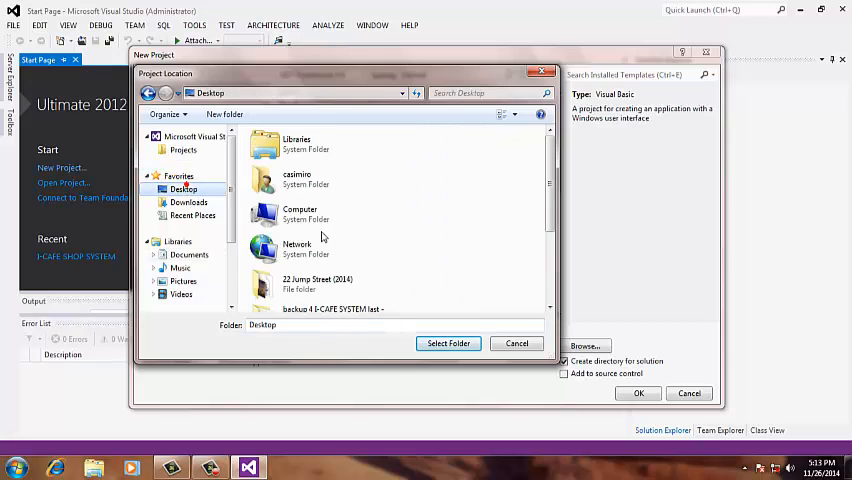
pyautogui.scroll(-3)
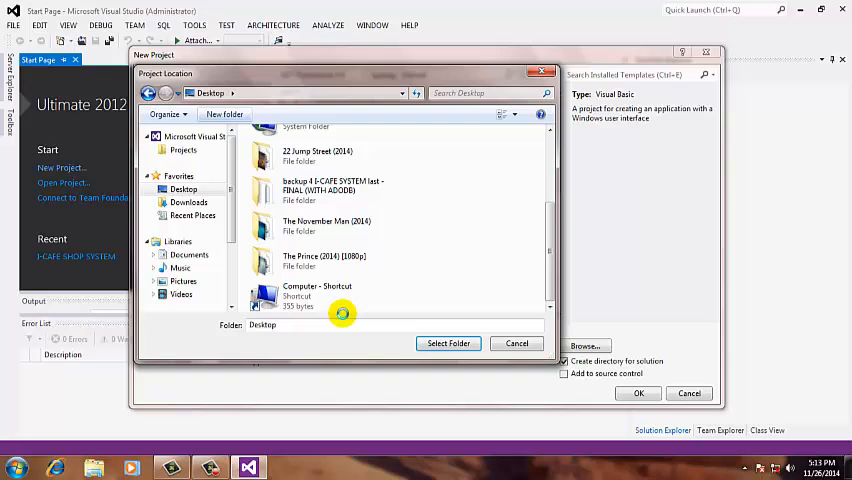
pyautogui.click(224, 114)
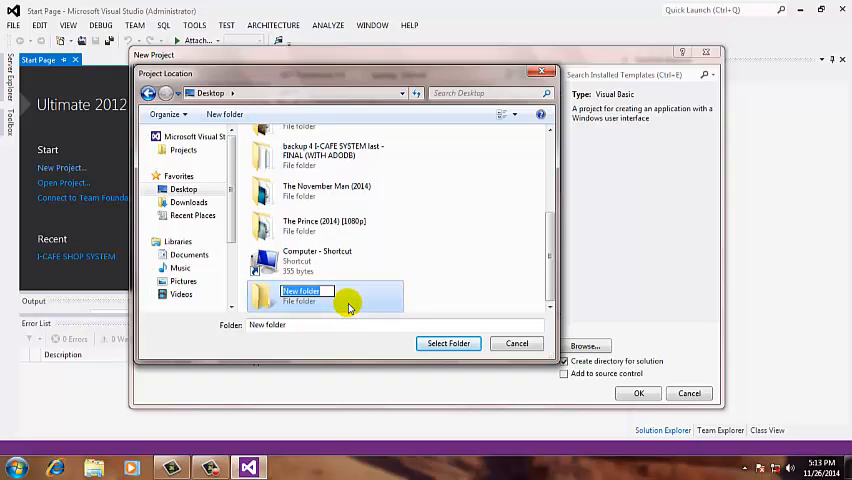
pyautogui.write('adobb')
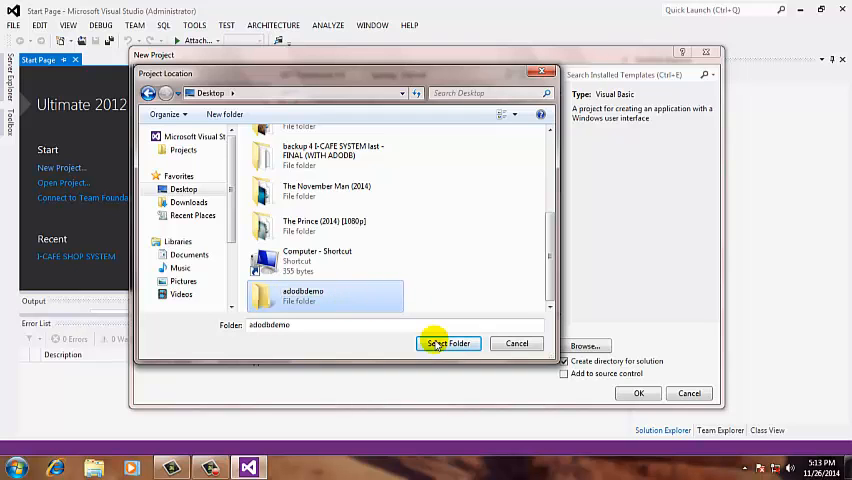
pyautogui.click(448, 344)
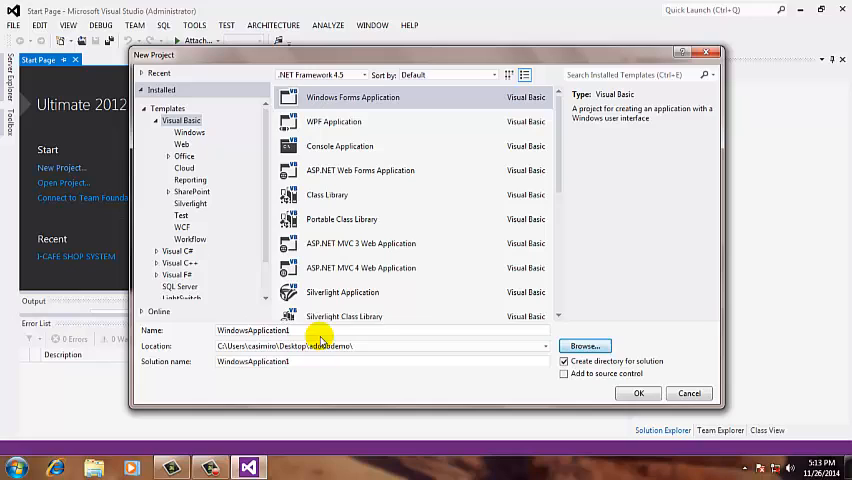
# Step: Name the Windows Forms project adodbdemo and create it
pyautogui.tripleClick(380, 330)
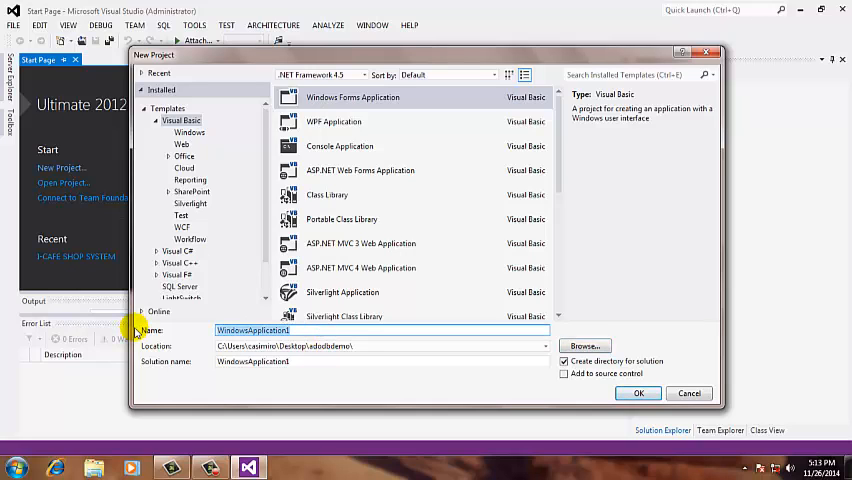
pyautogui.write('adodbdemo')
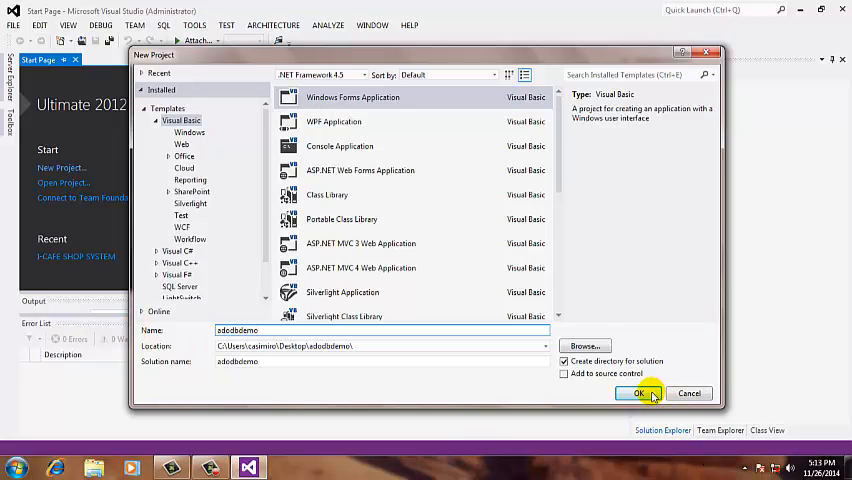
pyautogui.click(640, 392)
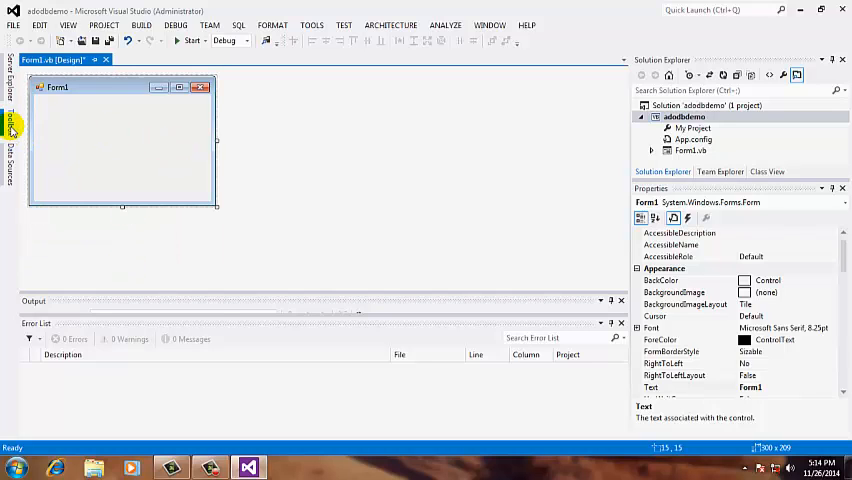
# Step: Place a Button from the Toolbox on Form1 and caption it Connect
pyautogui.click(8, 130)
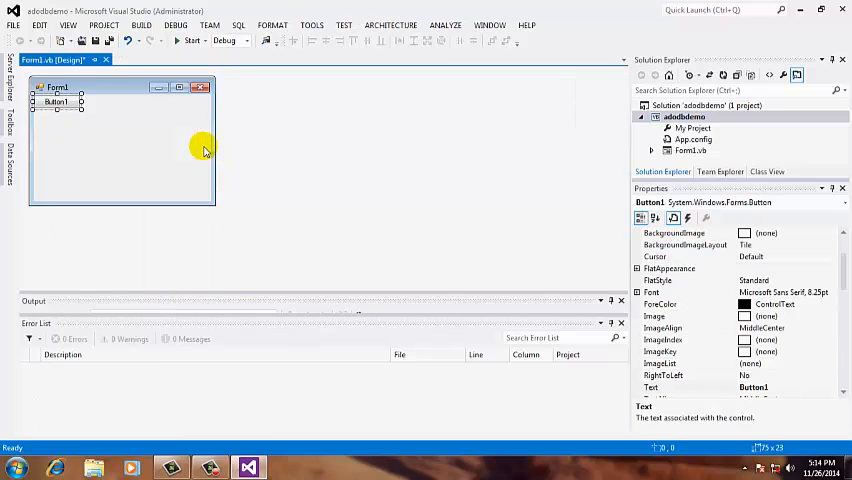
pyautogui.moveTo(58, 102); pyautogui.dragTo(88, 152)
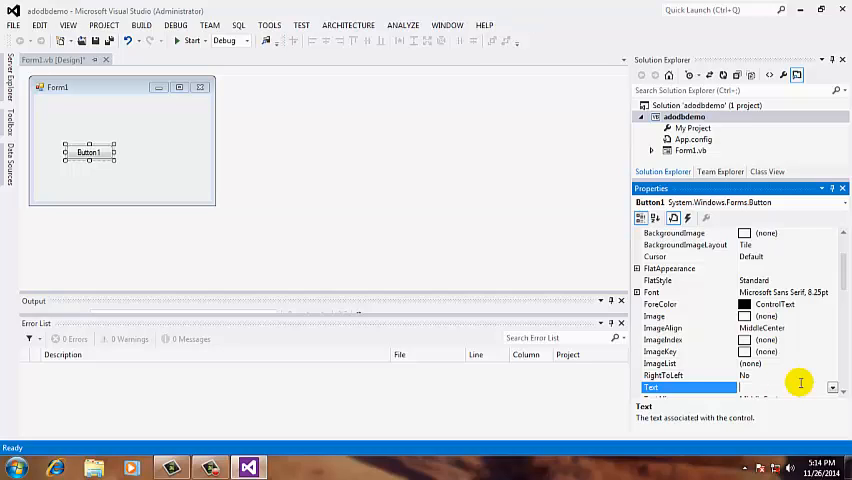
pyautogui.write('Connect')
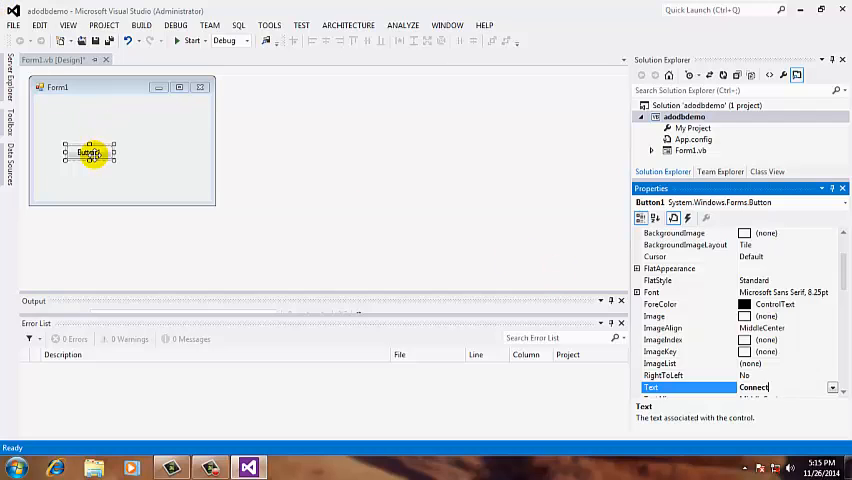
pyautogui.click(122, 170)
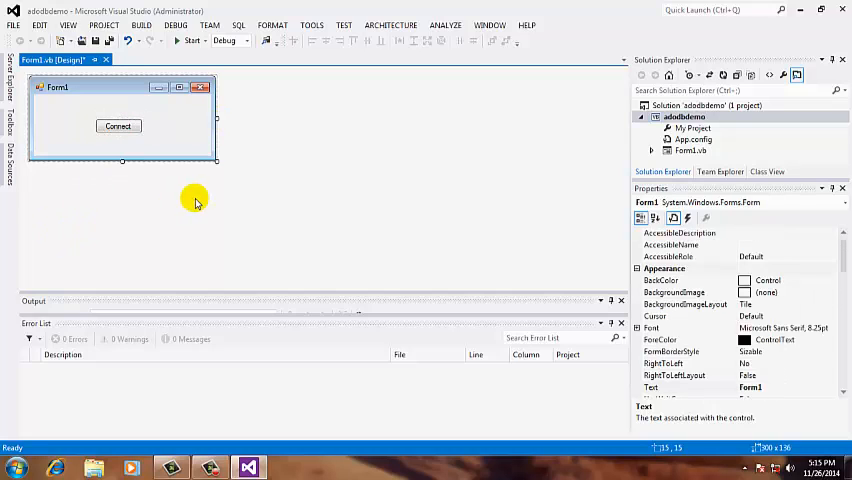
pyautogui.moveTo(800, 10)
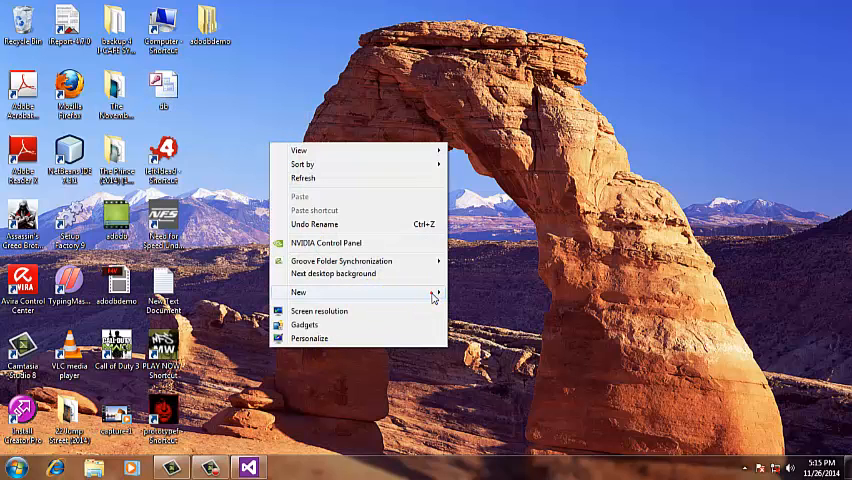
# Step: Create a new Microsoft Office Access 2007 Database on the desktop and refresh it
pyautogui.click(300, 292)
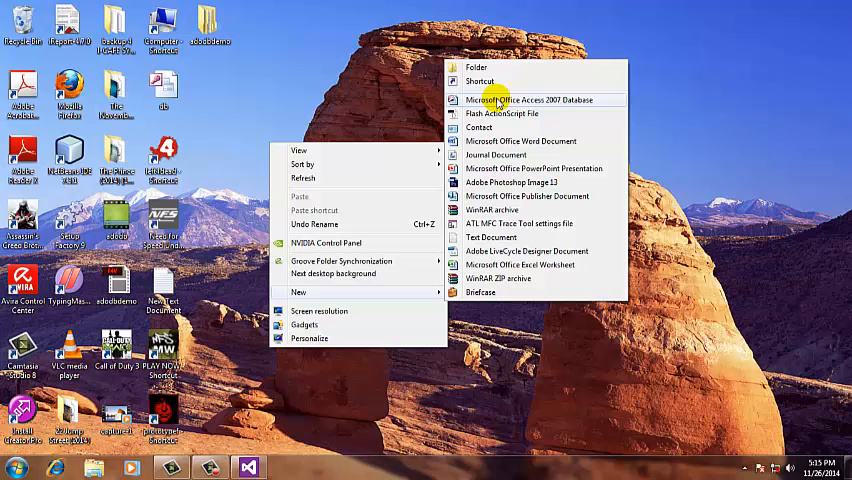
pyautogui.moveTo(508, 100)
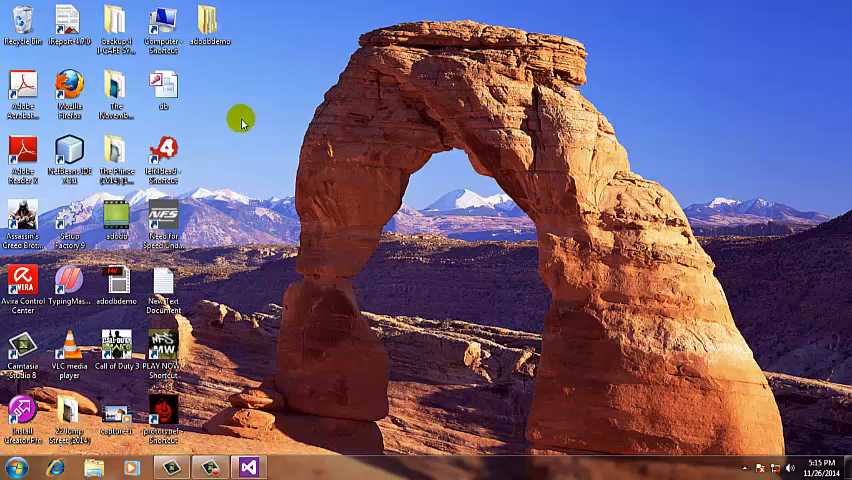
pyautogui.rightClick(240, 120)
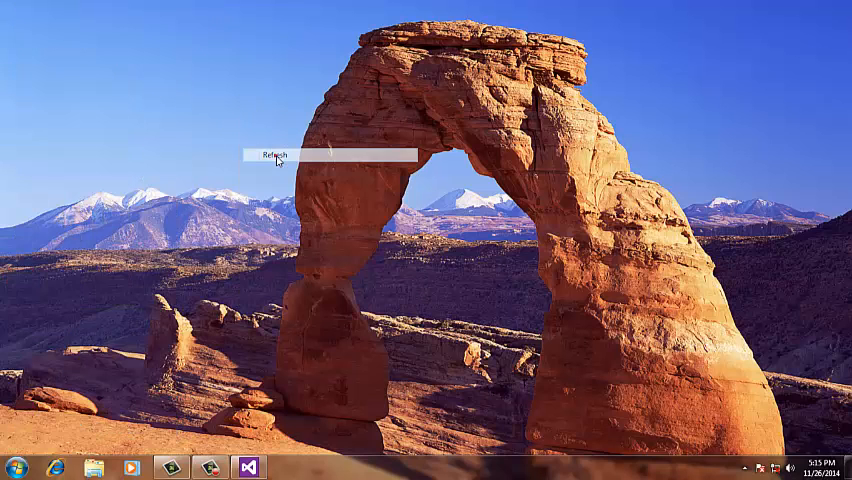
pyautogui.click(278, 152)
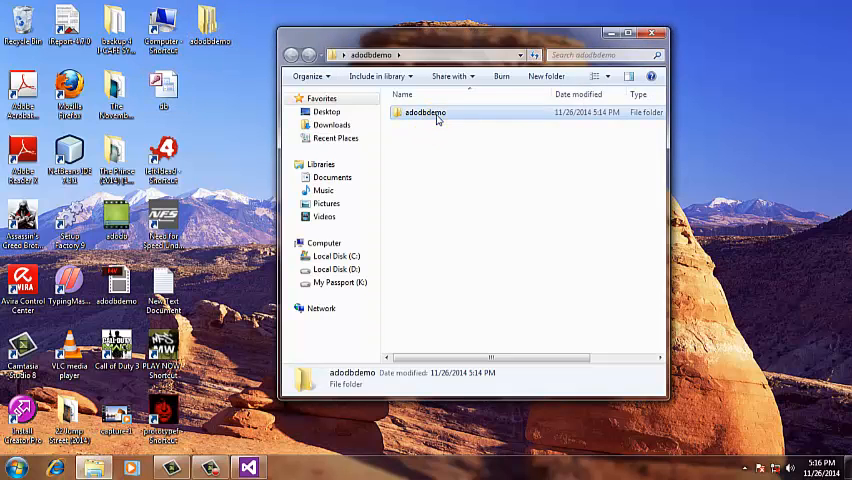
# Step: Paste the db.mdb database into the project's adodbdemo\bin\Debug folder
pyautogui.doubleClick(424, 112)
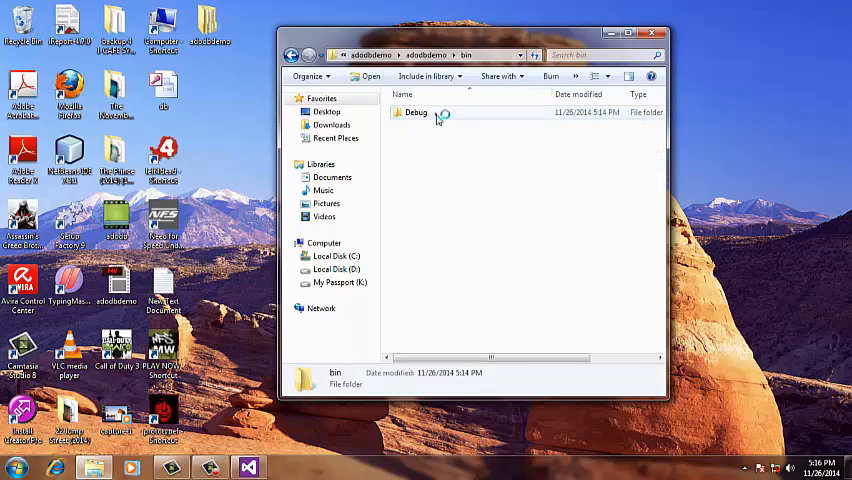
pyautogui.doubleClick(416, 112)
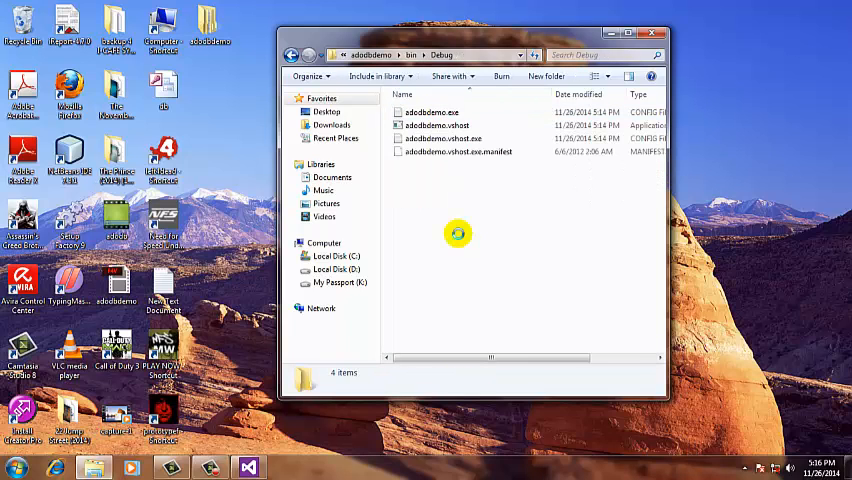
pyautogui.click(408, 164)
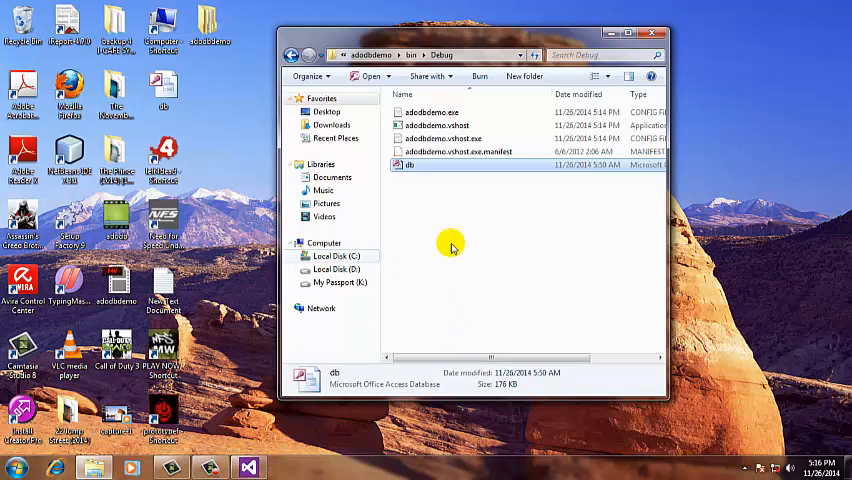
pyautogui.click(452, 234)
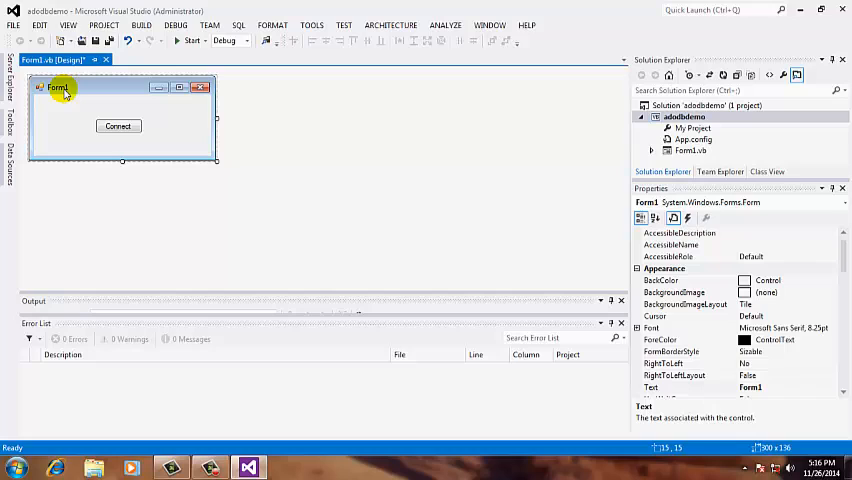
pyautogui.moveTo(170, 104)
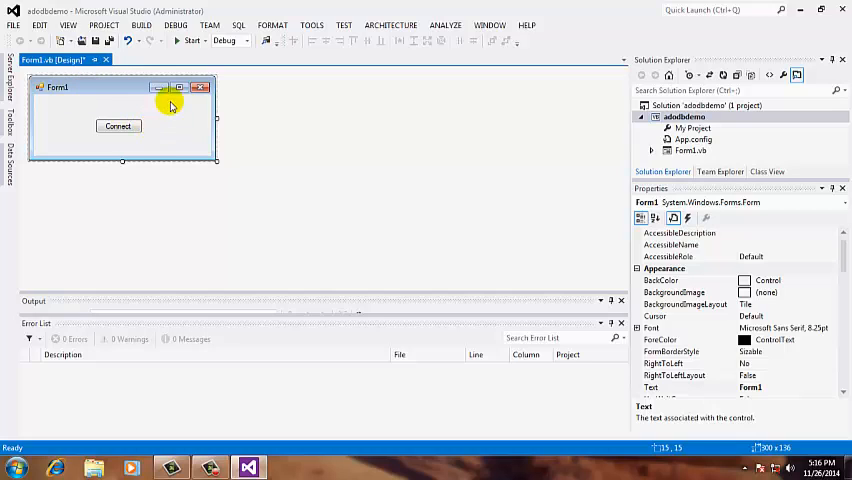
pyautogui.moveTo(136, 120)
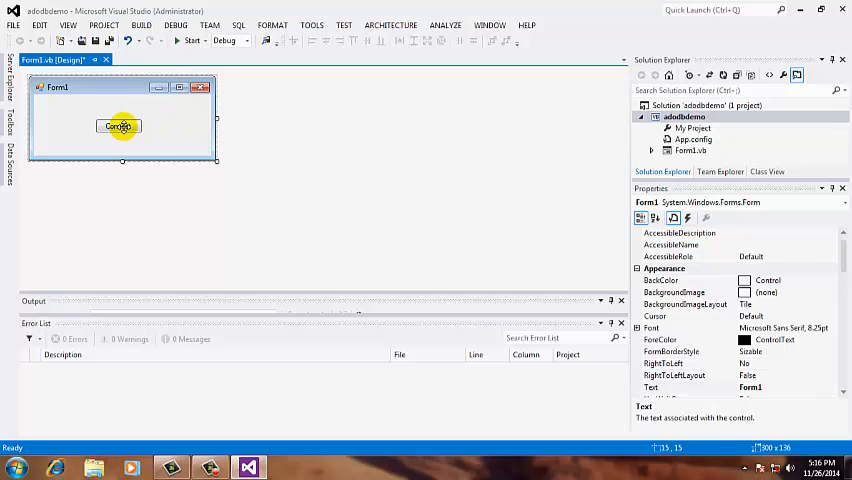
# Step: Add the ADODB library reference to adodbdemo via Reference Manager, searching 'adod'
pyautogui.click(118, 126)
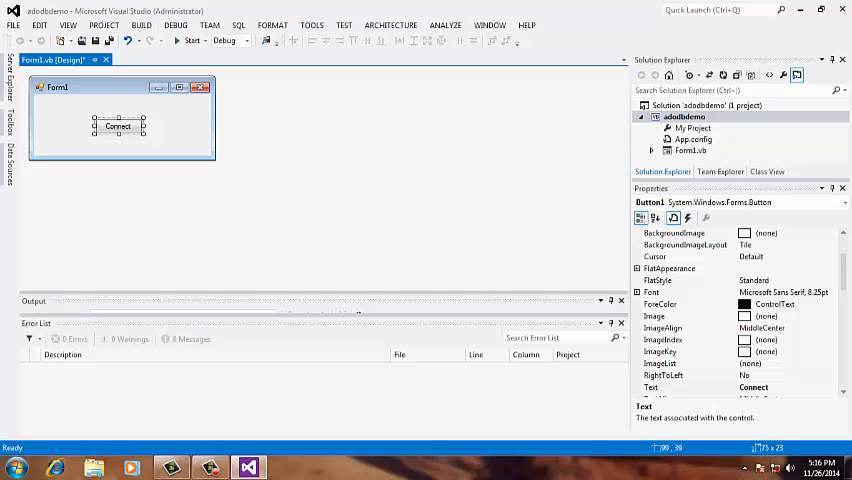
pyautogui.scroll(3)
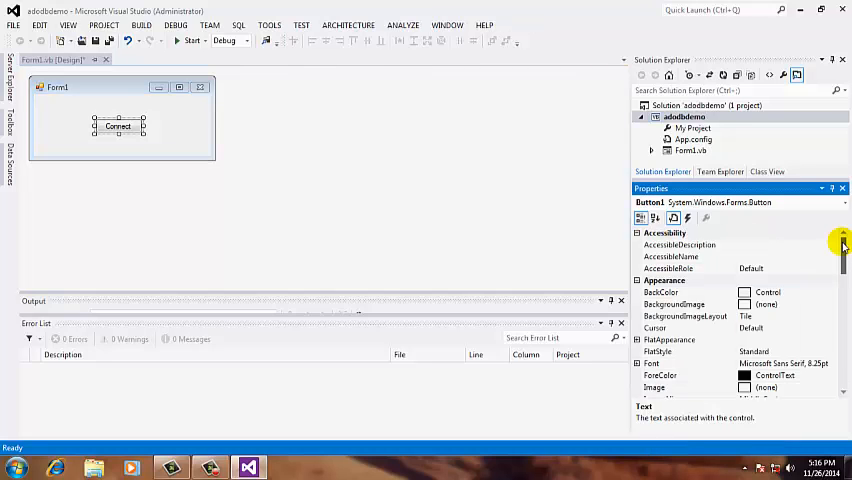
pyautogui.click(684, 116)
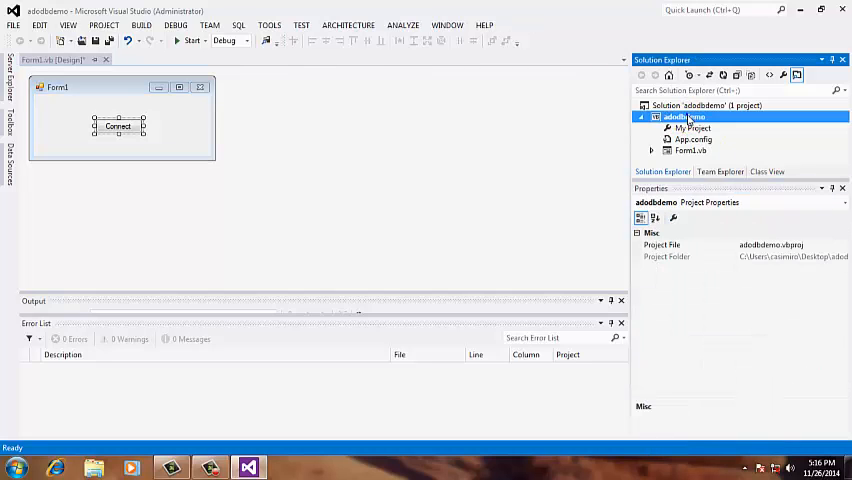
pyautogui.rightClick(684, 116)
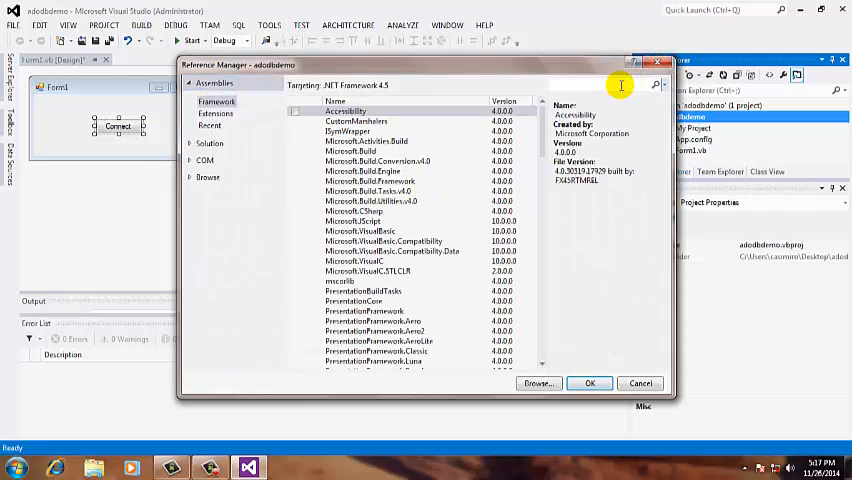
pyautogui.write('adod')
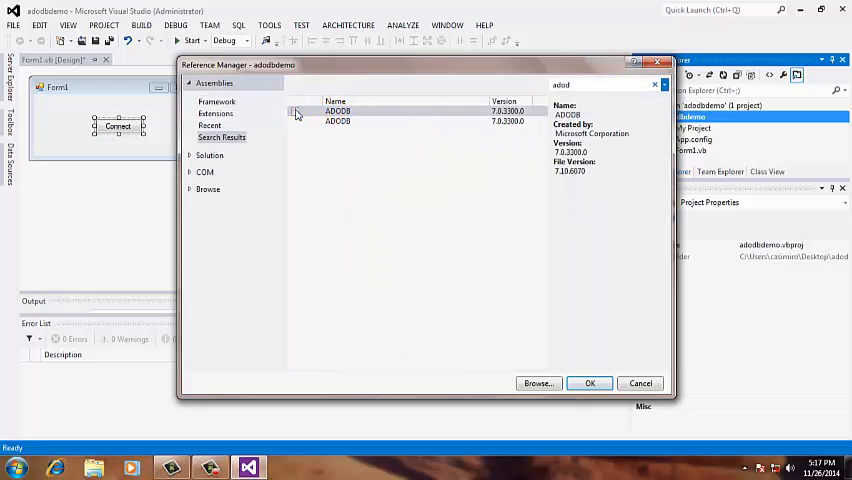
pyautogui.click(294, 110)
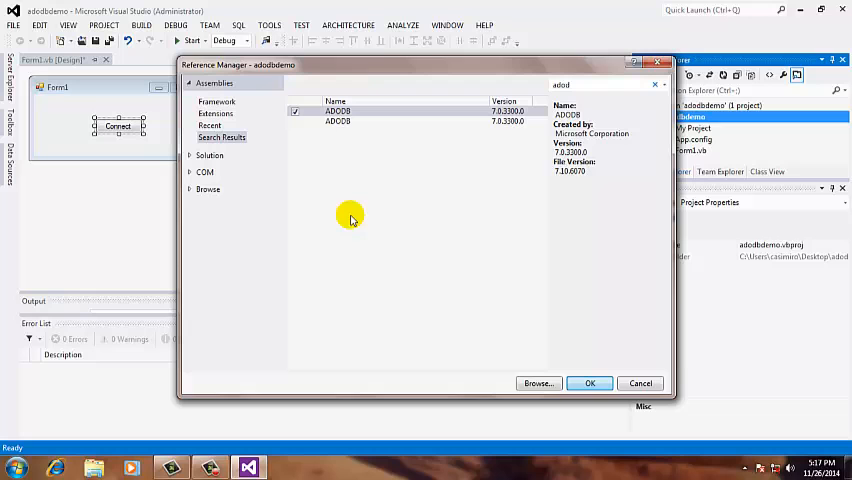
pyautogui.click(588, 384)
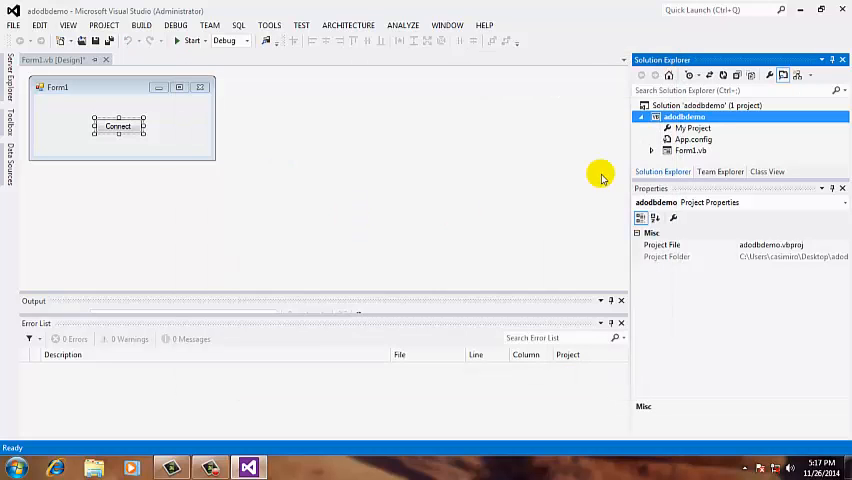
pyautogui.click(118, 126)
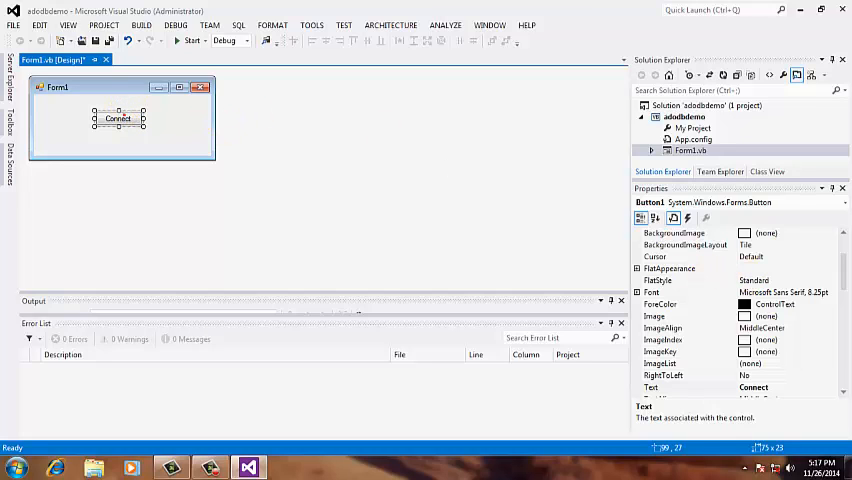
# Step: Create the Connect button's Button1_Click handler from the Events list
pyautogui.click(686, 218)
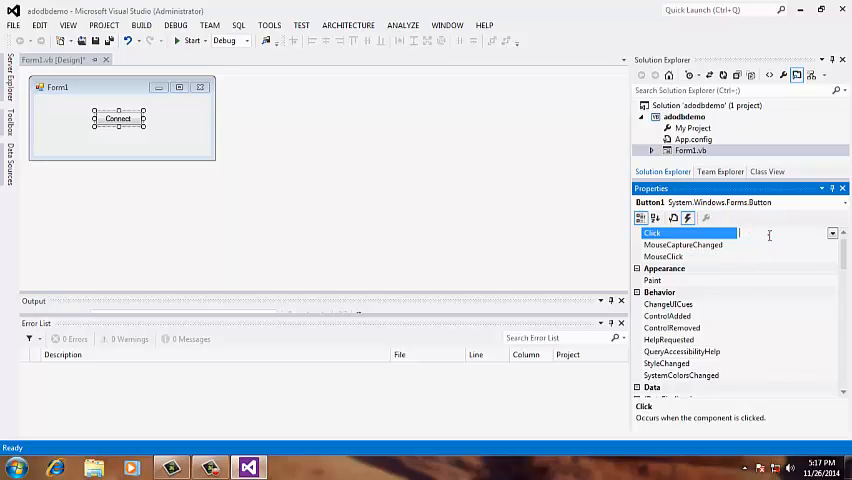
pyautogui.write('Button1_Click')
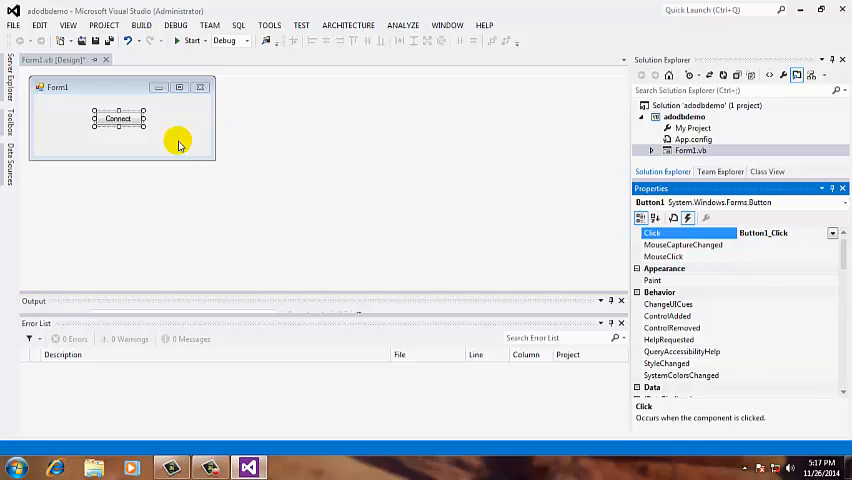
pyautogui.doubleClick(118, 118)
pyautogui.write('Import')
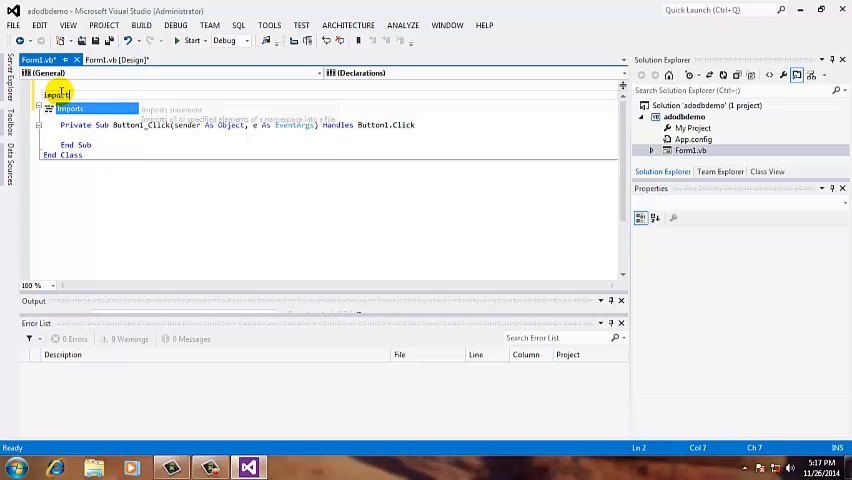
# Step: Add Imports ADODB and declare Public con As New ADODB.Connection
pyautogui.write('ado')
pyautogui.click(328, 114)
pyautogui.write('Publi')
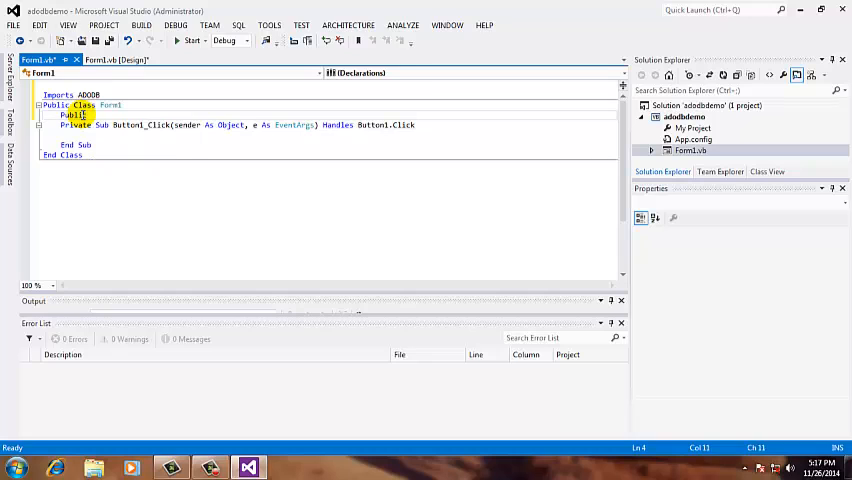
pyautogui.write('con')
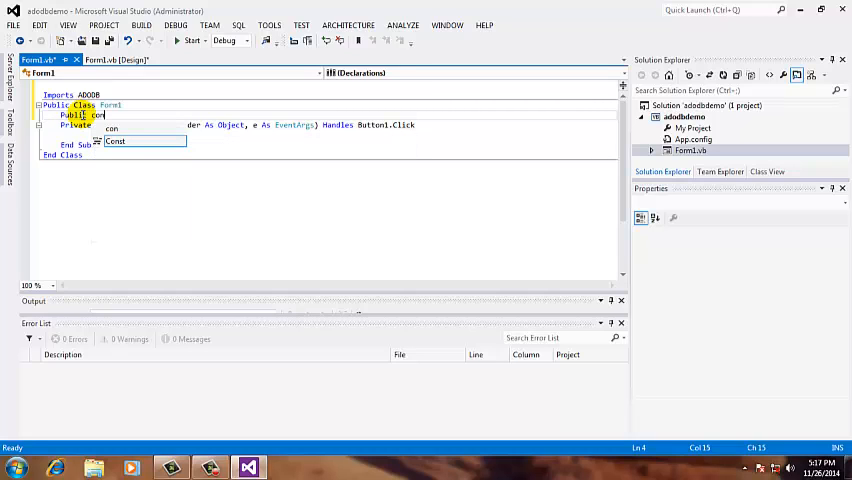
pyautogui.write('a')
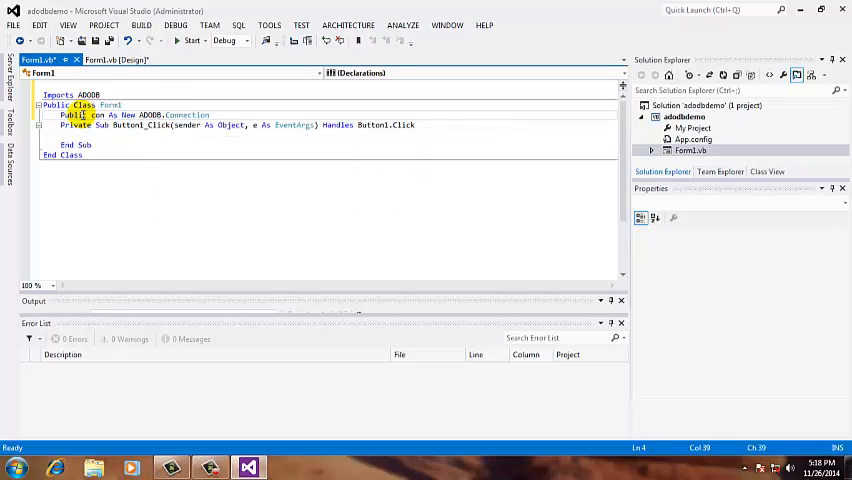
pyautogui.click(96, 144)
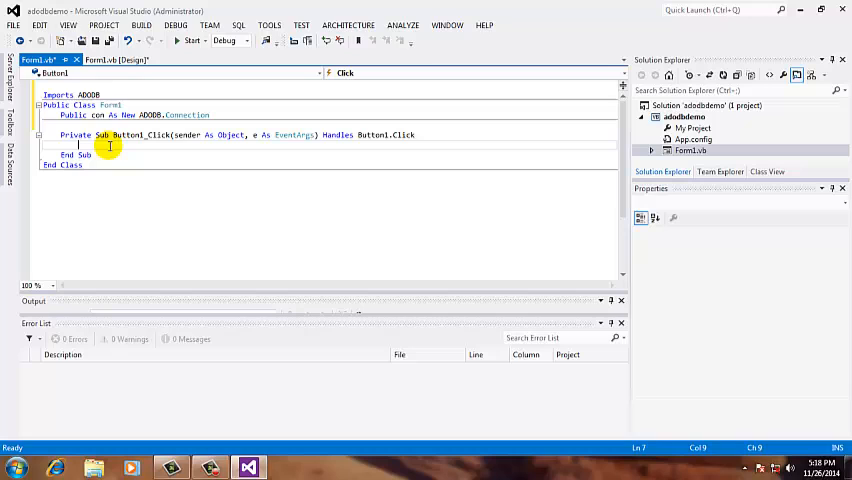
# Step: Begin a con. statement inside Button1_Click, then minimize Visual Studio to the desktop
pyautogui.write('con')
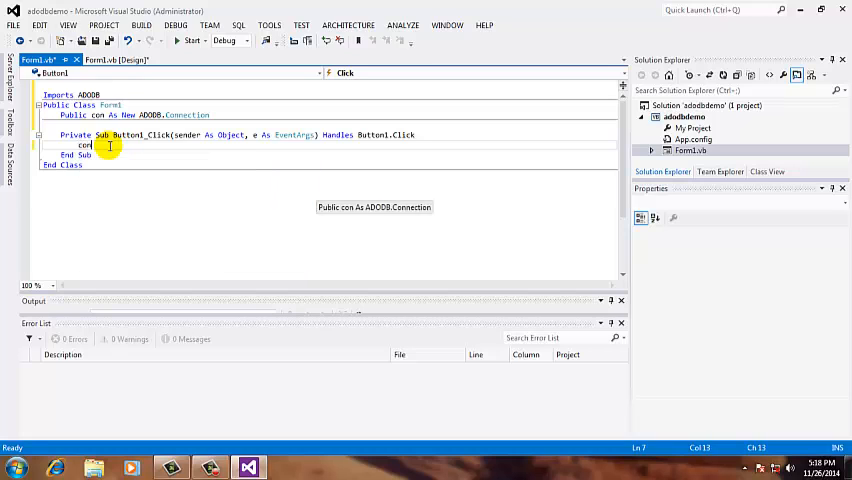
pyautogui.write('.')
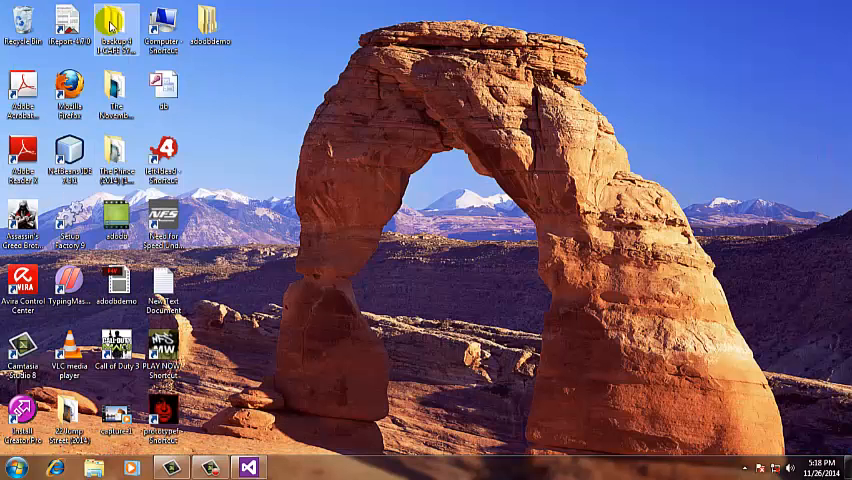
# Step: Open New Text Document on the desktop and copy its Jet OLEDB connection string
pyautogui.click(160, 290)
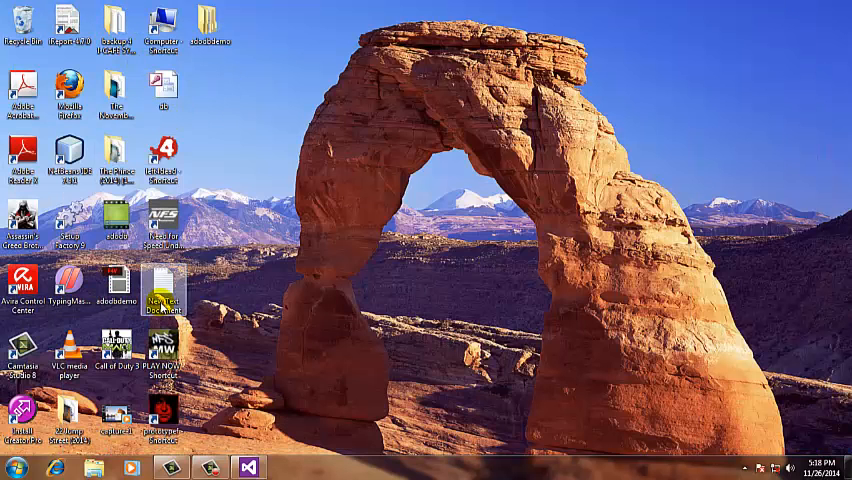
pyautogui.doubleClick(160, 292)
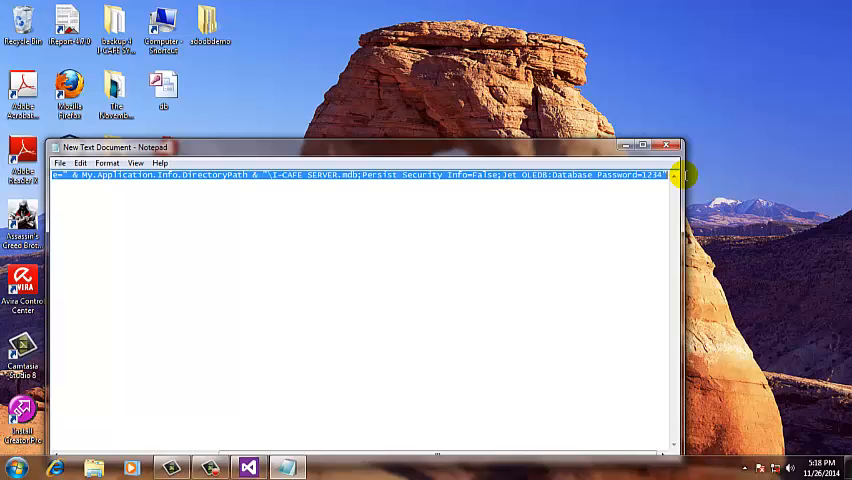
pyautogui.moveTo(732, 172)
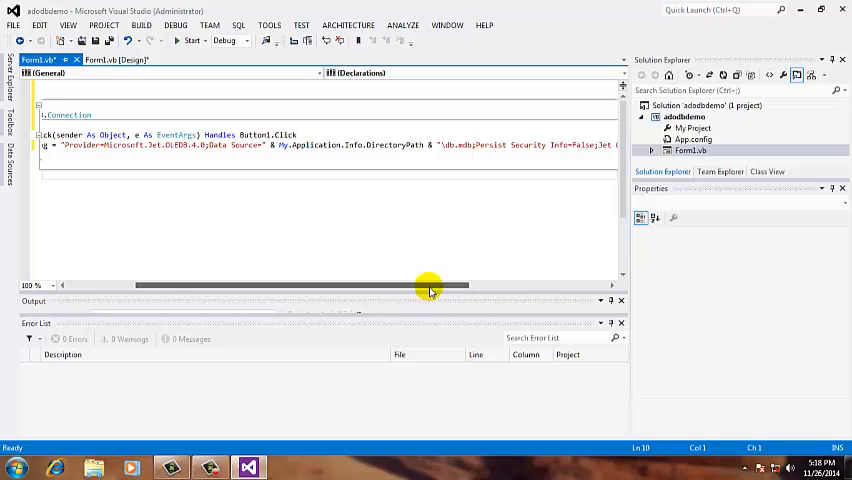
# Step: Set con.ConnectionString, call con.Open() and add MsgBox("Connection Succeeded", vbInformation)
pyautogui.click(464, 144)
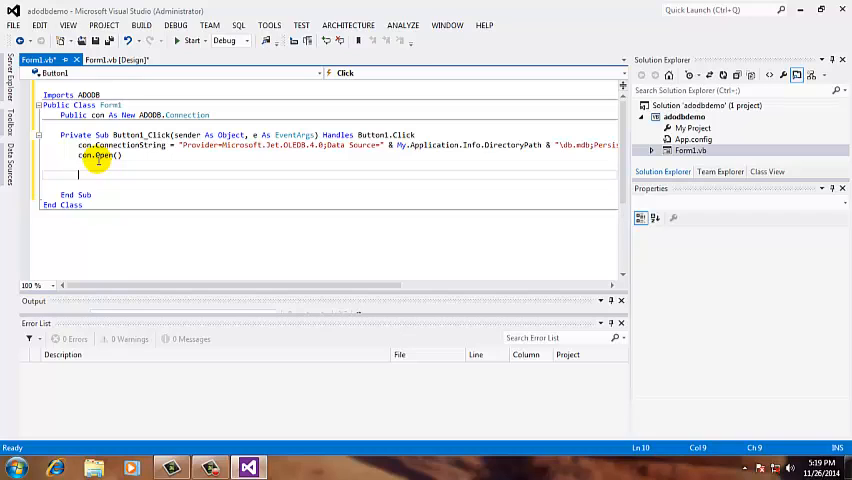
pyautogui.write('MsgBox')
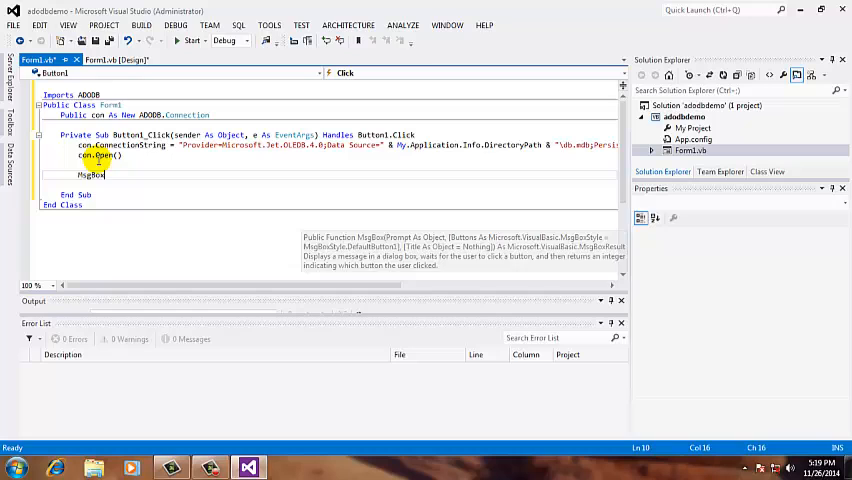
pyautogui.write('("')
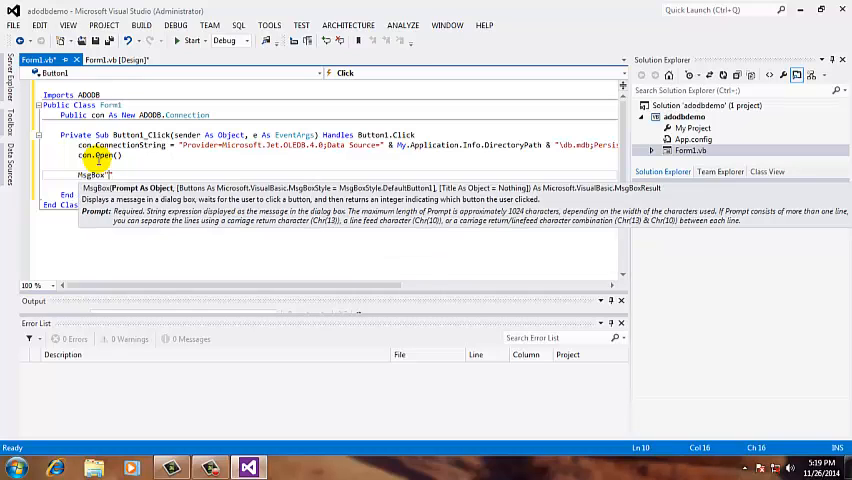
pyautogui.write('Connectio')
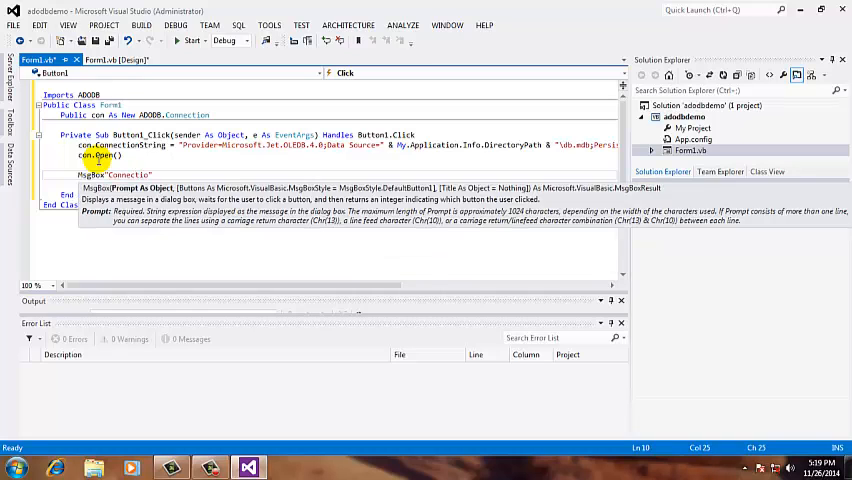
pyautogui.write('Connection Suc')
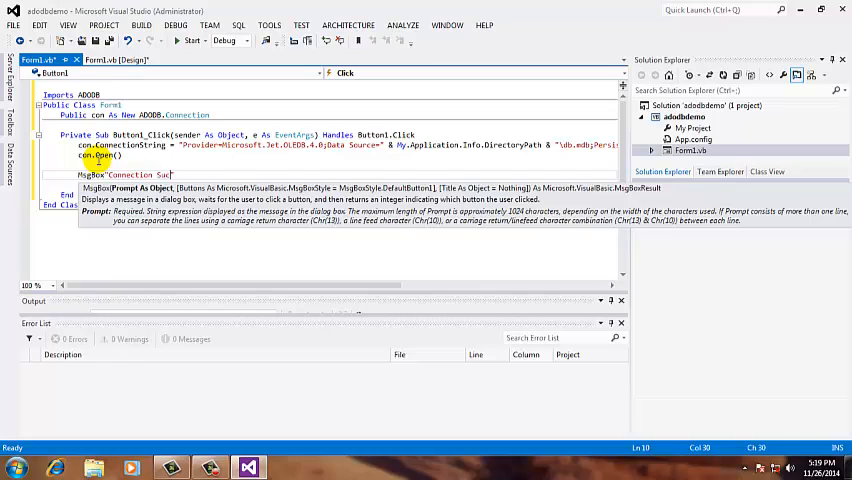
pyautogui.write('ed"')
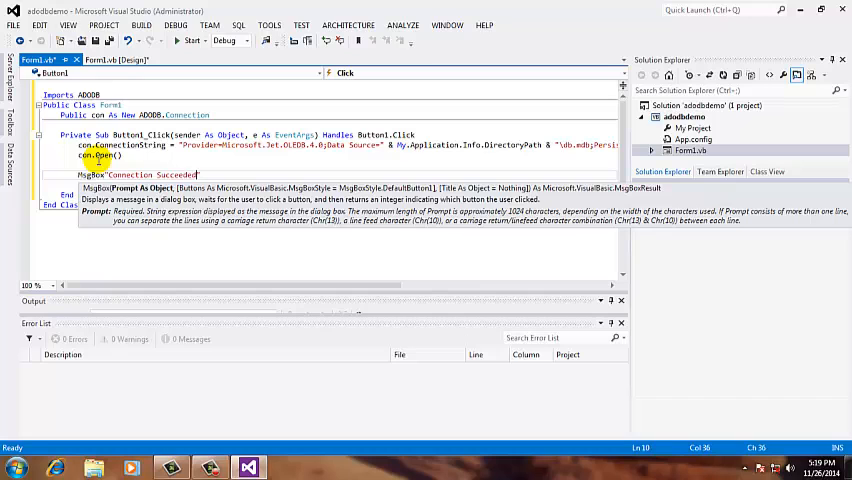
pyautogui.write(', vbInformation')
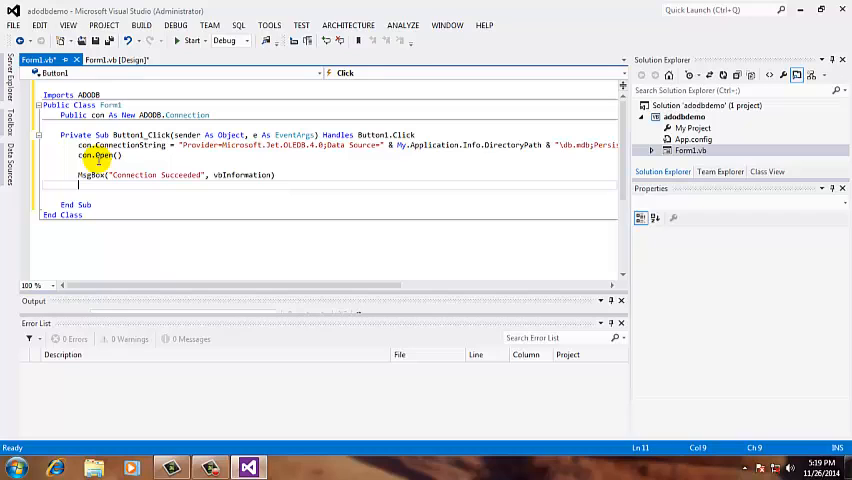
# Step: Start the adodbdemo application so Form1 runs with the Connect button
pyautogui.click(190, 40)
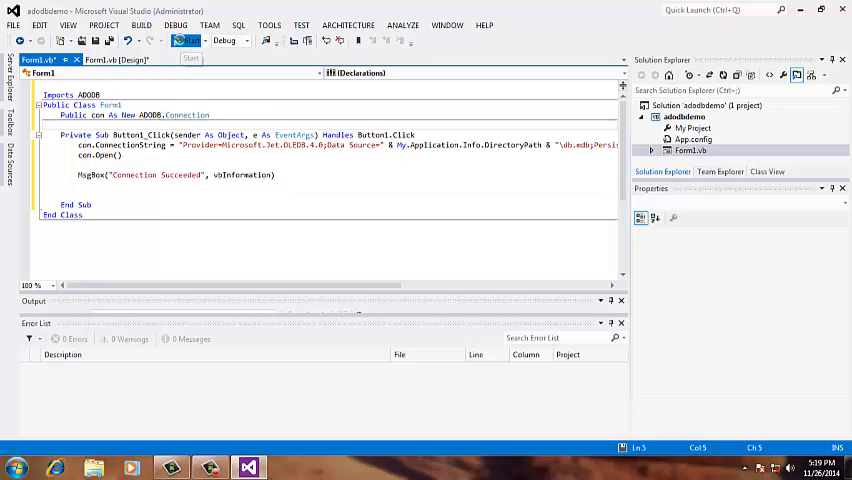
pyautogui.click(192, 40)
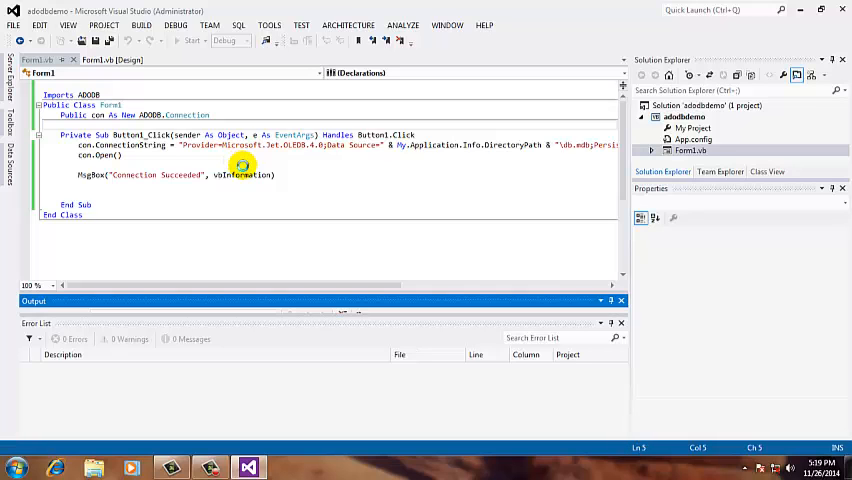
pyautogui.click(192, 40)
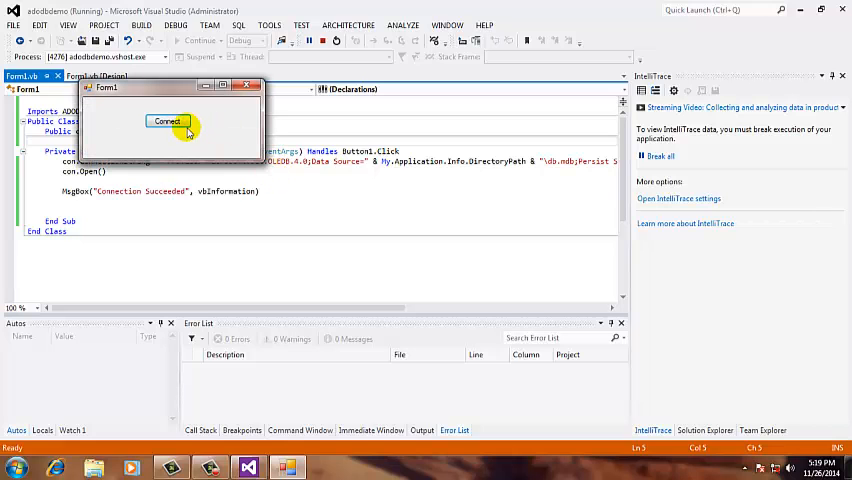
pyautogui.moveTo(362, 314)
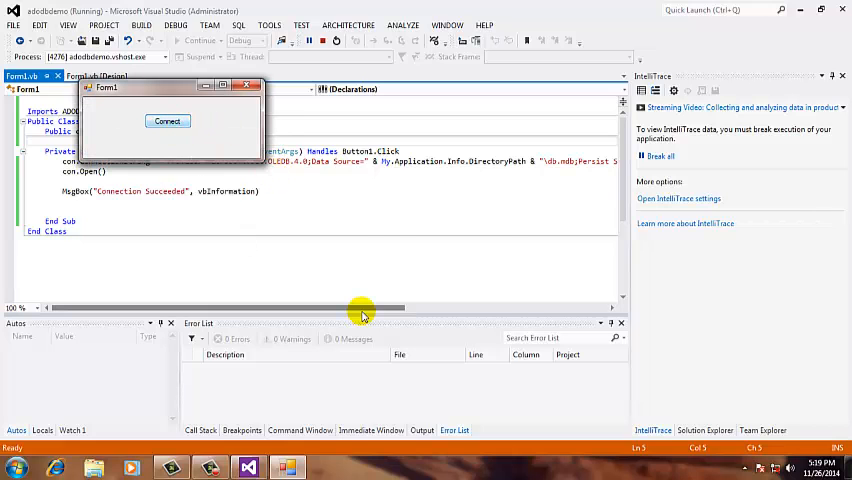
# Step: Click Connect, confirm the Connection Succeeded message, and close the form to stop debugging
pyautogui.click(168, 120)
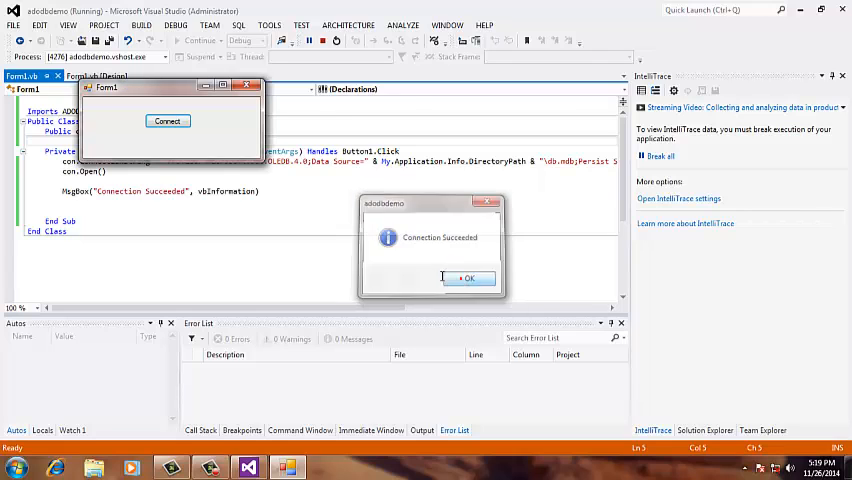
pyautogui.click(468, 276)
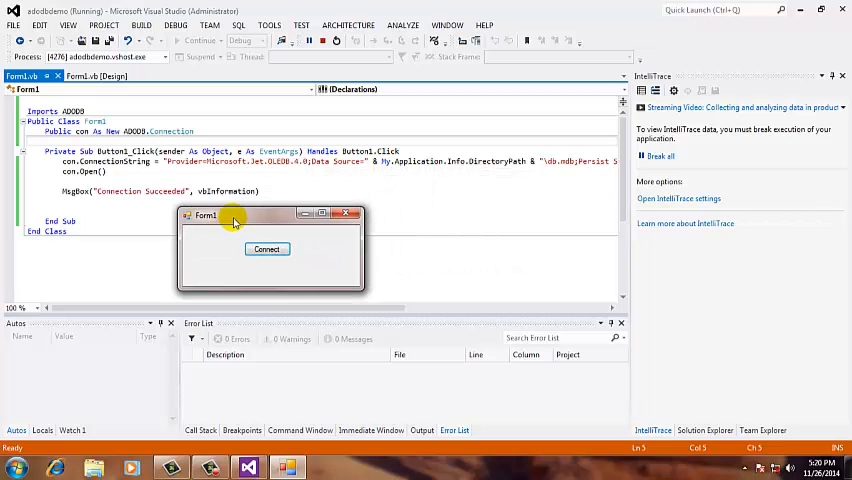
pyautogui.moveTo(236, 214); pyautogui.dragTo(372, 208)
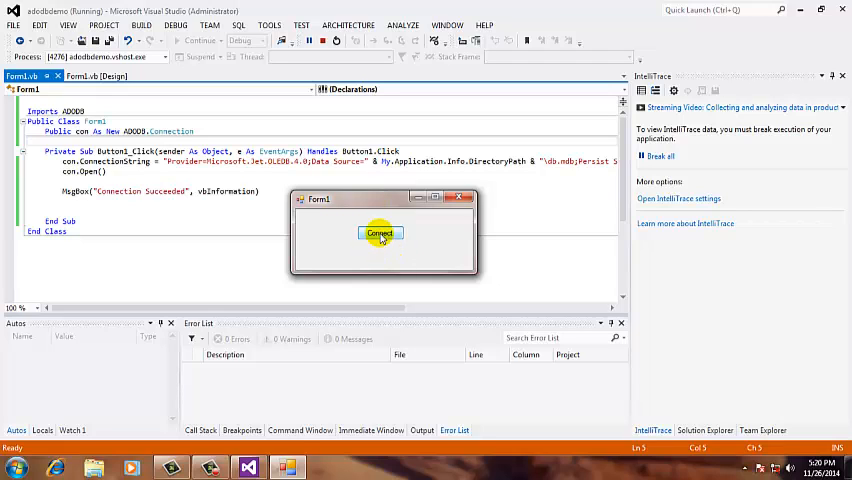
pyautogui.moveTo(380, 232)
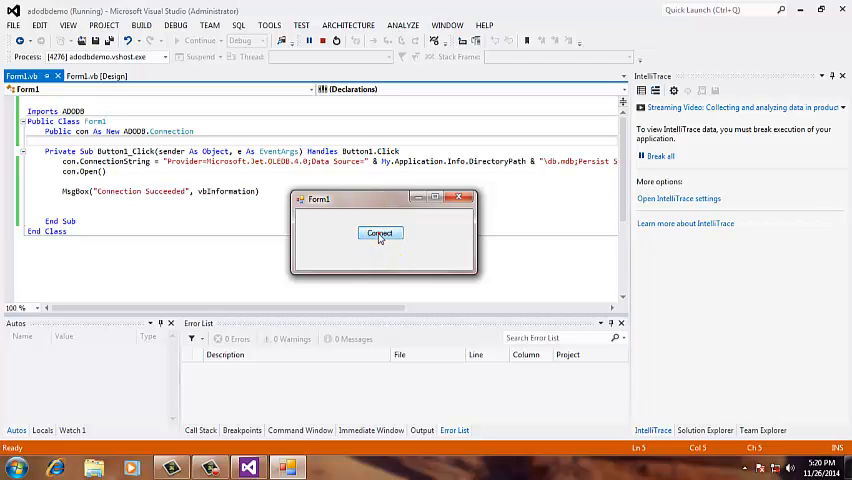
pyautogui.moveTo(420, 368)
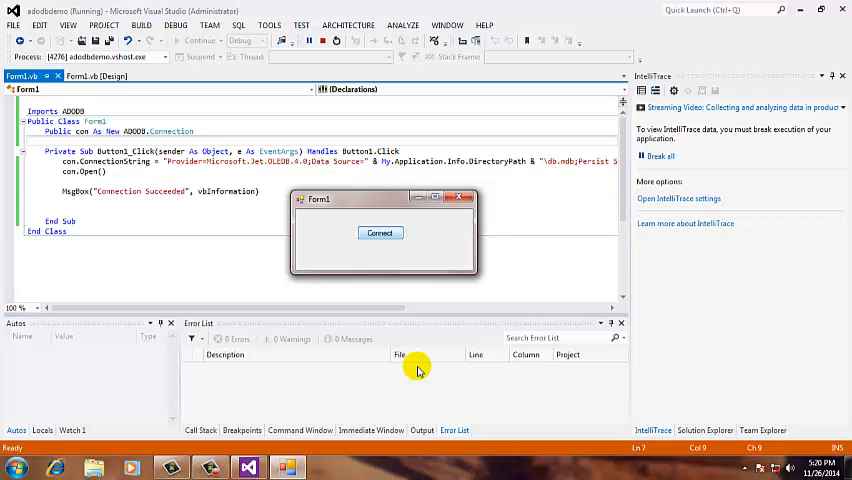
pyautogui.click(380, 232)
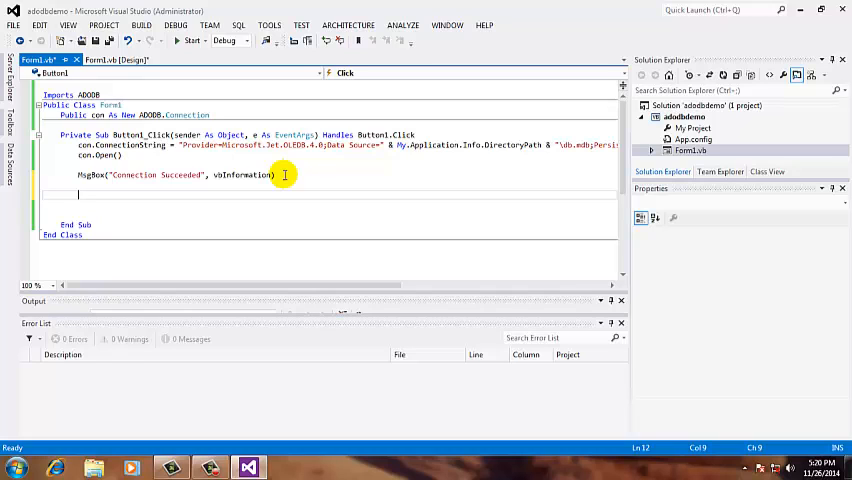
# Step: Add 'If con.State = 1 Then con.Close() End If' after the MsgBox and run the app again
pyautogui.write('if')
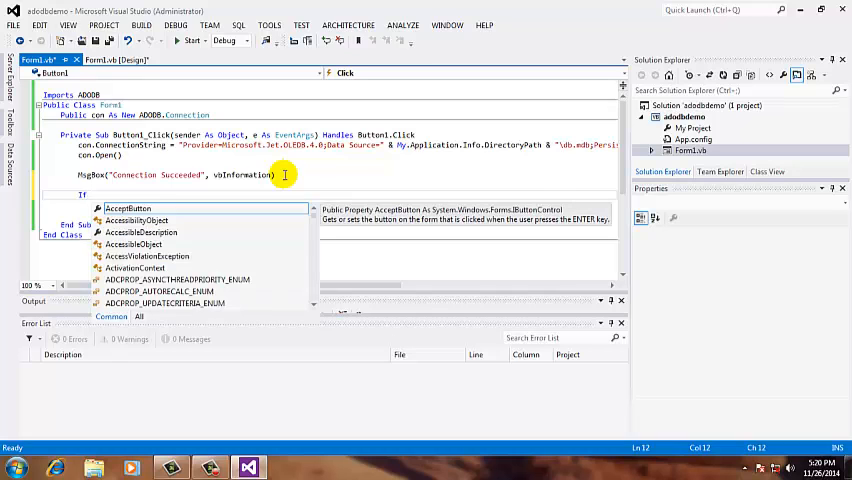
pyautogui.write('con.state = 1 Then')
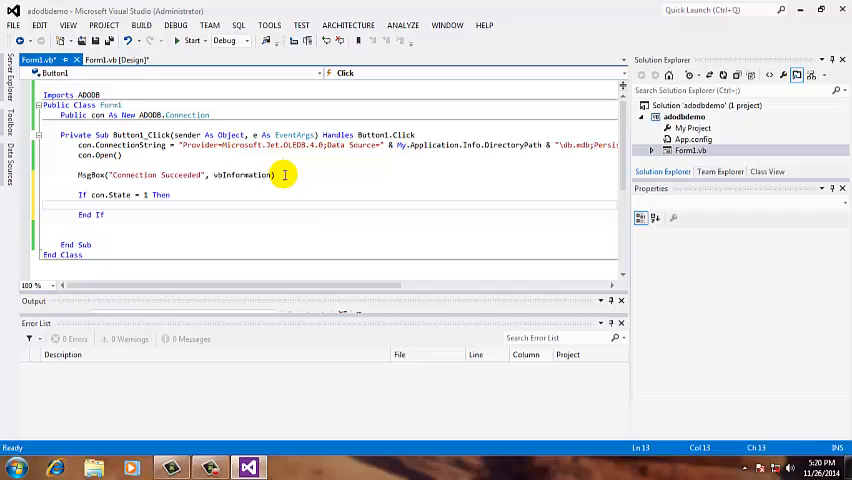
pyautogui.write('con.c')
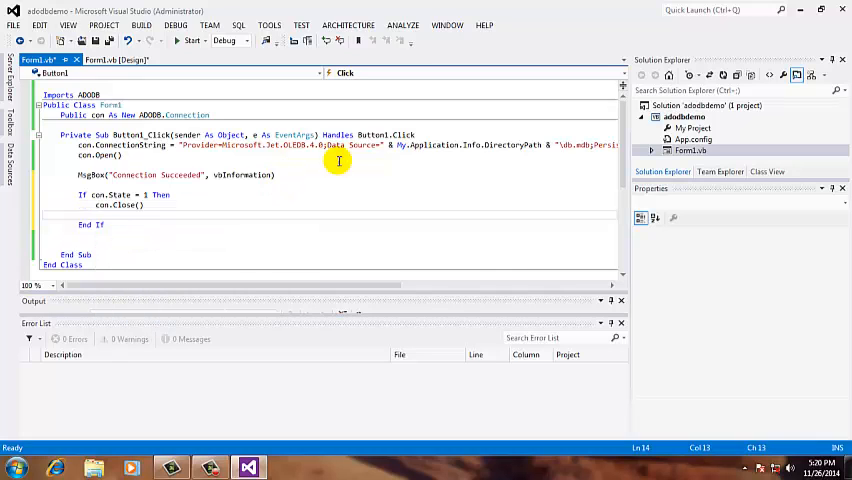
pyautogui.click(190, 40)
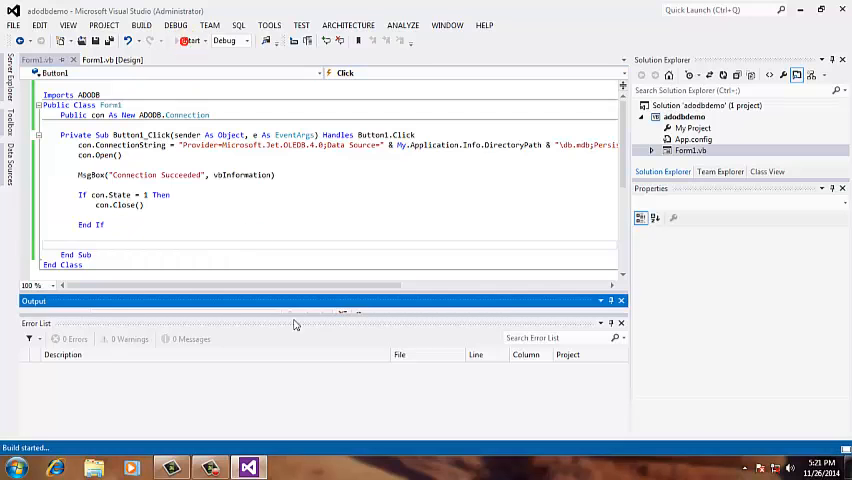
pyautogui.click(194, 40)
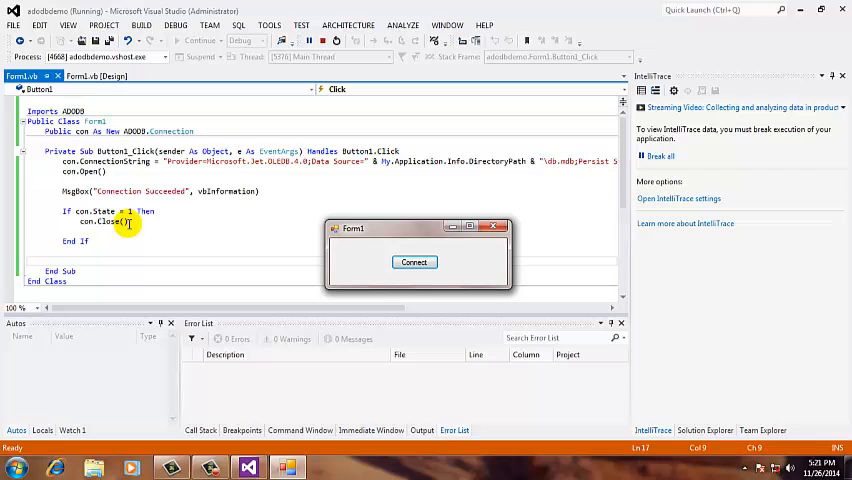
# Step: Connect on the running Form1 and acknowledge the 'Connection Succeeded' message
pyautogui.click(414, 262)
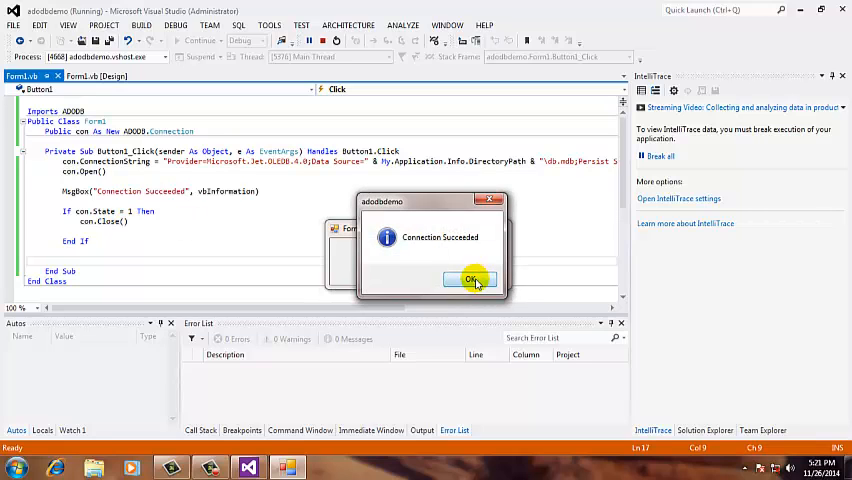
pyautogui.click(472, 280)
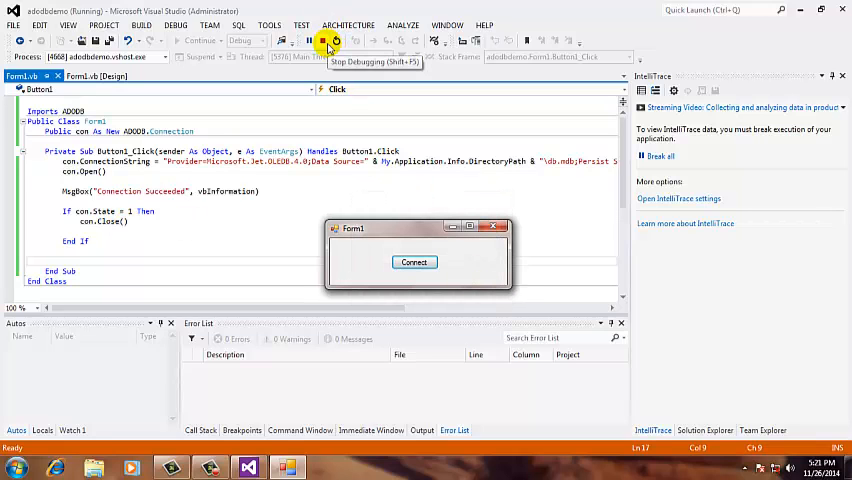
pyautogui.moveTo(384, 216)
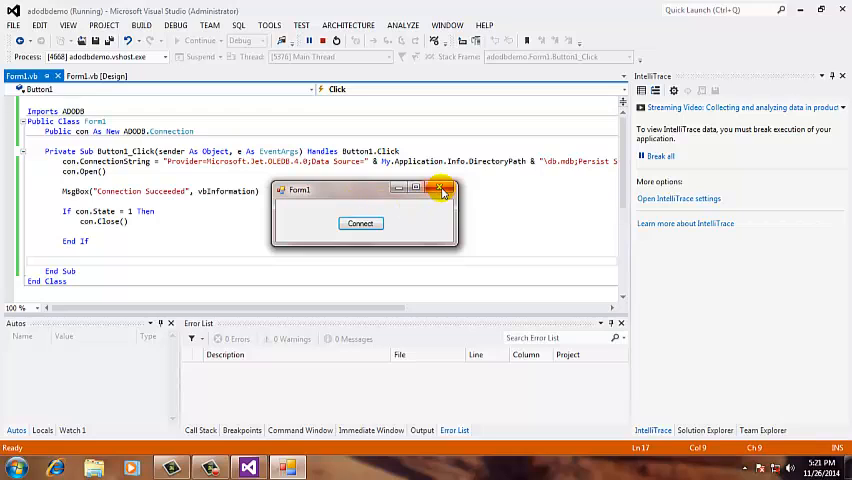
pyautogui.moveTo(442, 190)
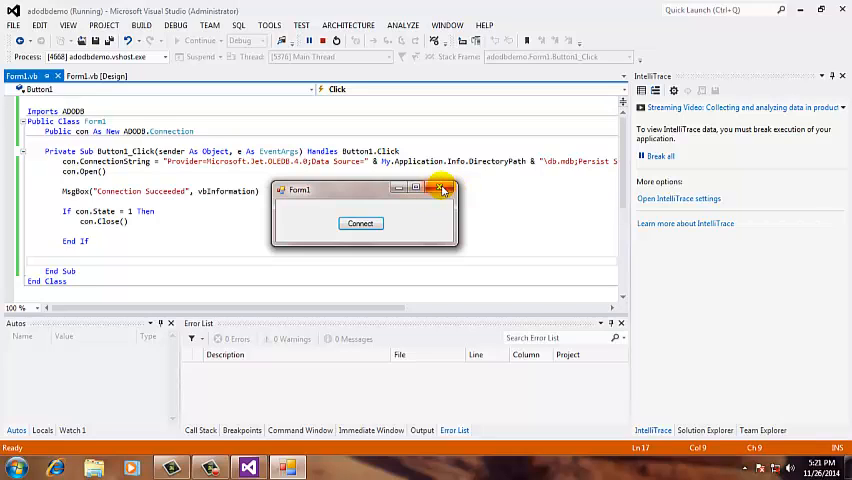
pyautogui.moveTo(444, 190)
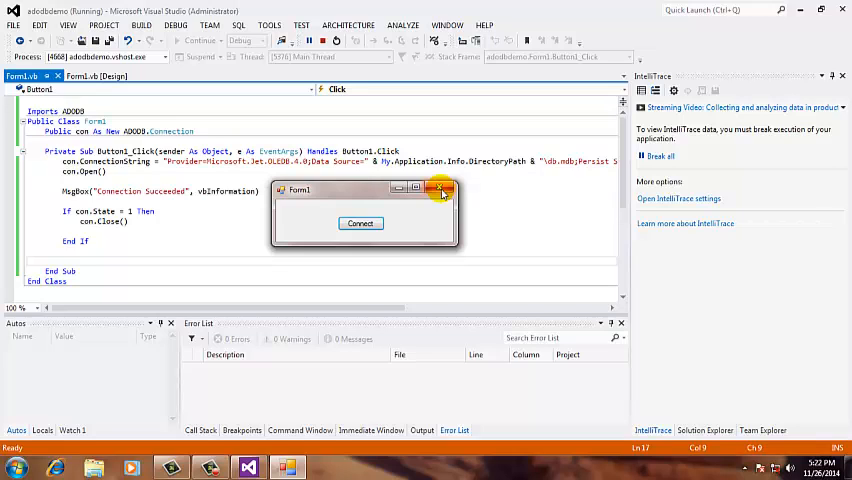
pyautogui.moveTo(408, 192)
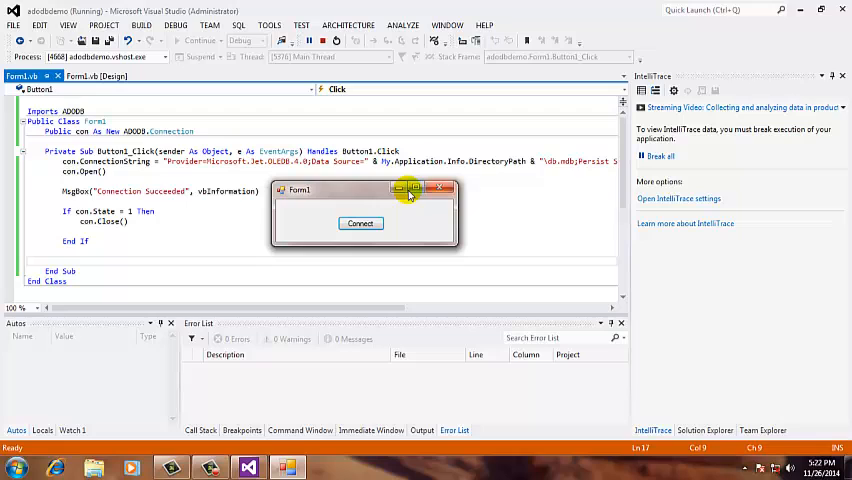
pyautogui.moveTo(398, 190)
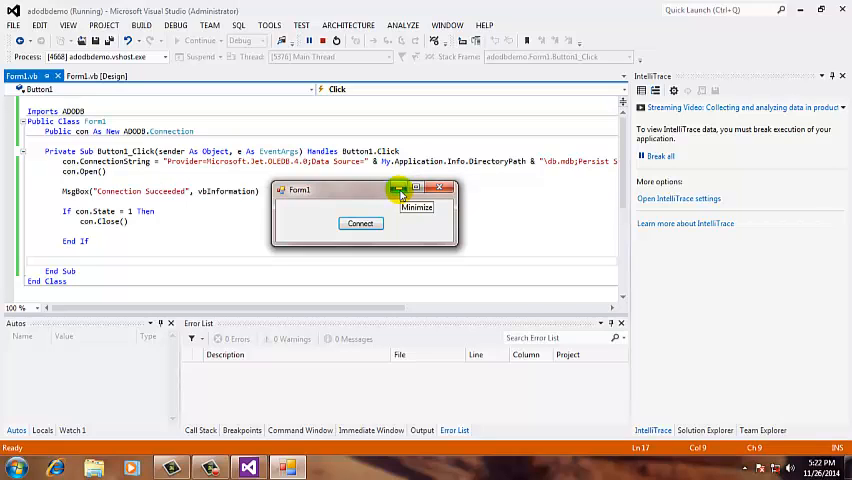
pyautogui.moveTo(408, 188)
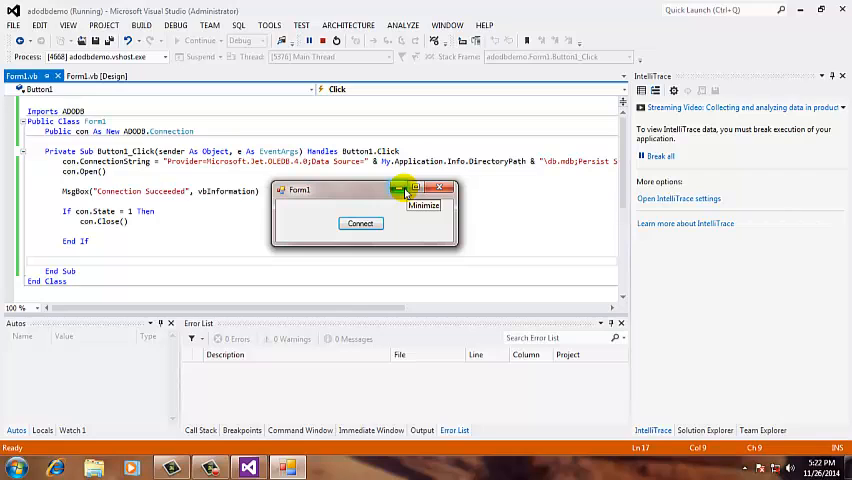
pyautogui.moveTo(364, 72)
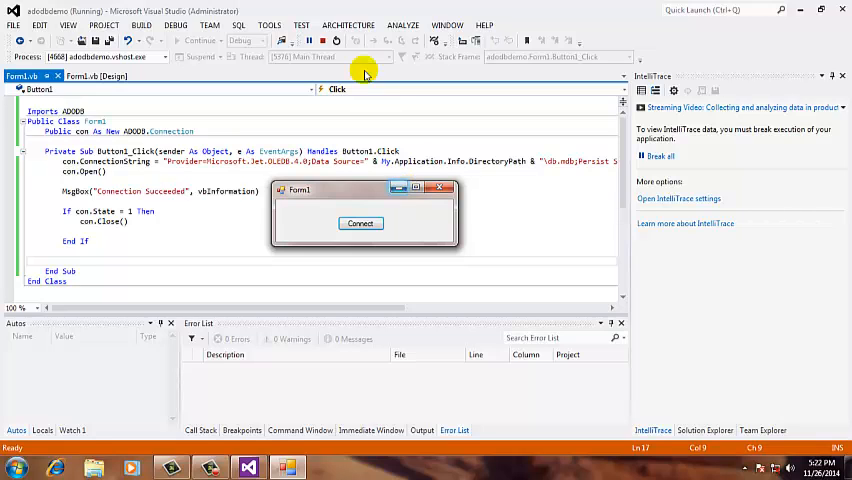
pyautogui.moveTo(320, 40)
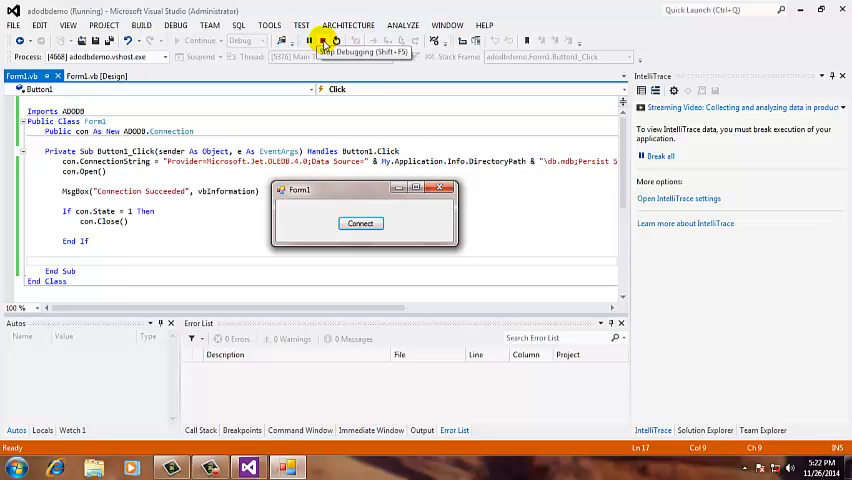